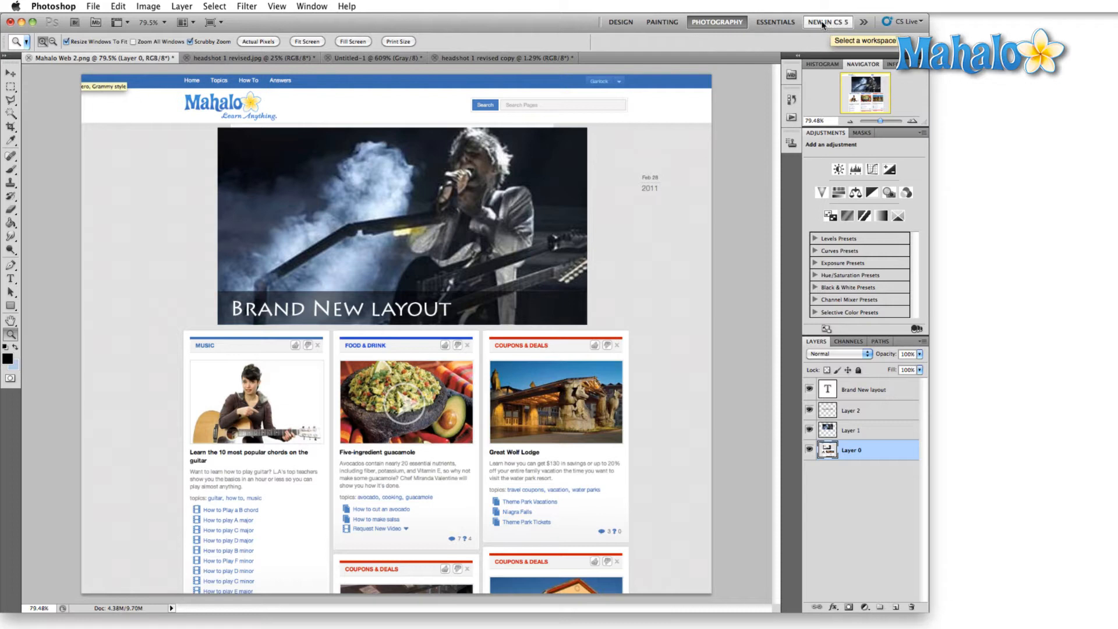
pyautogui.moveTo(626, 58)
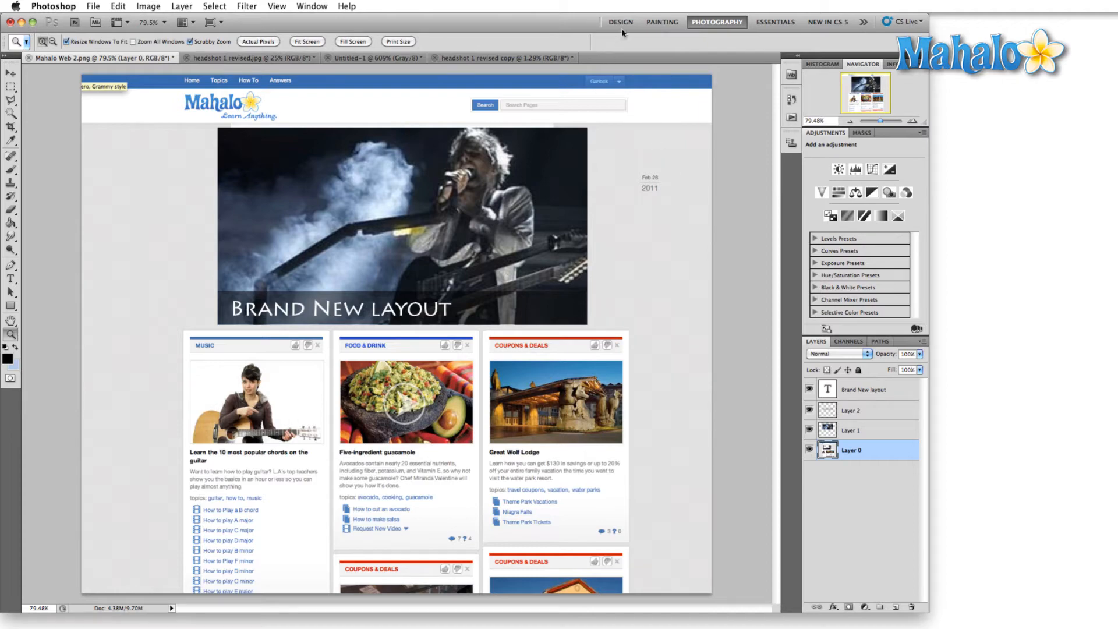
# Step: Switch to the Design workspace and select Layer 1, Layer 2, Layer 1, then Layer 0 in Layers
pyautogui.click(619, 22)
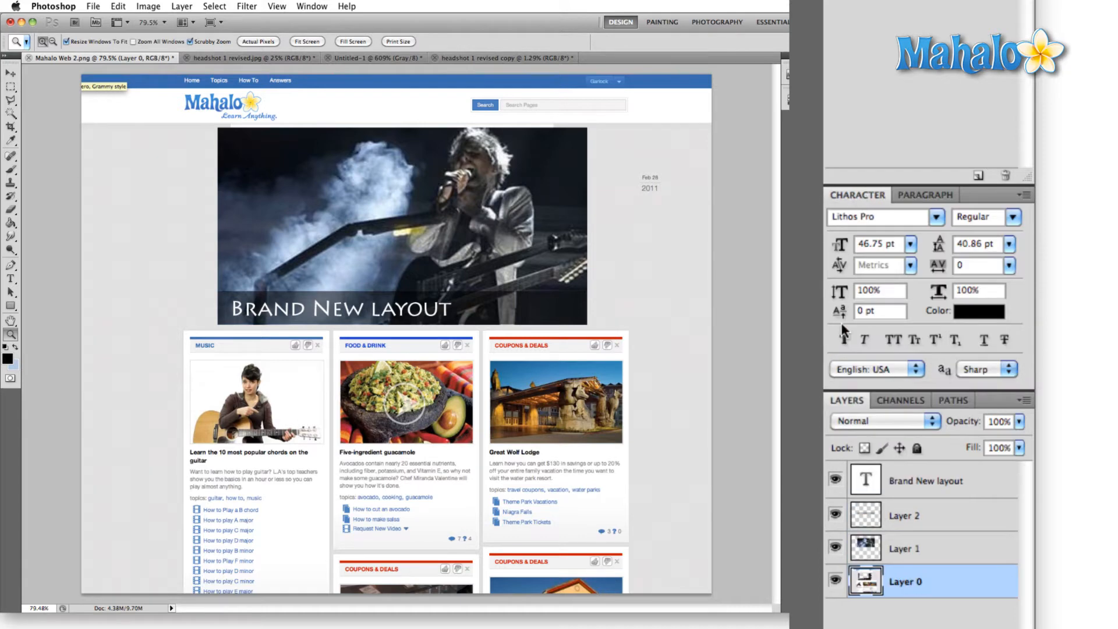
pyautogui.click(904, 549)
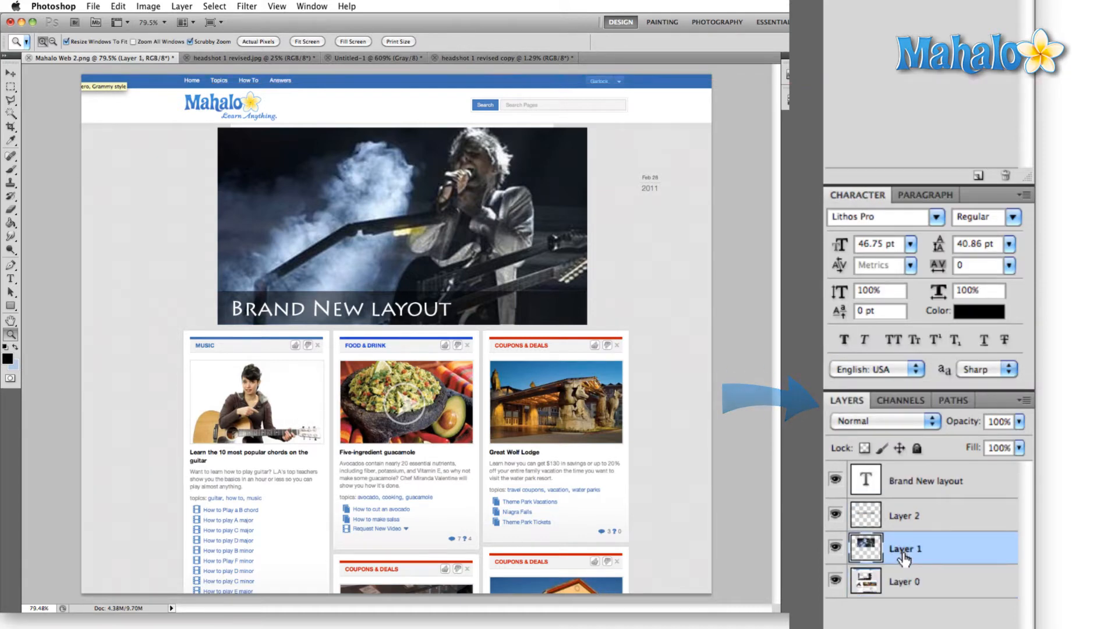
pyautogui.click(927, 515)
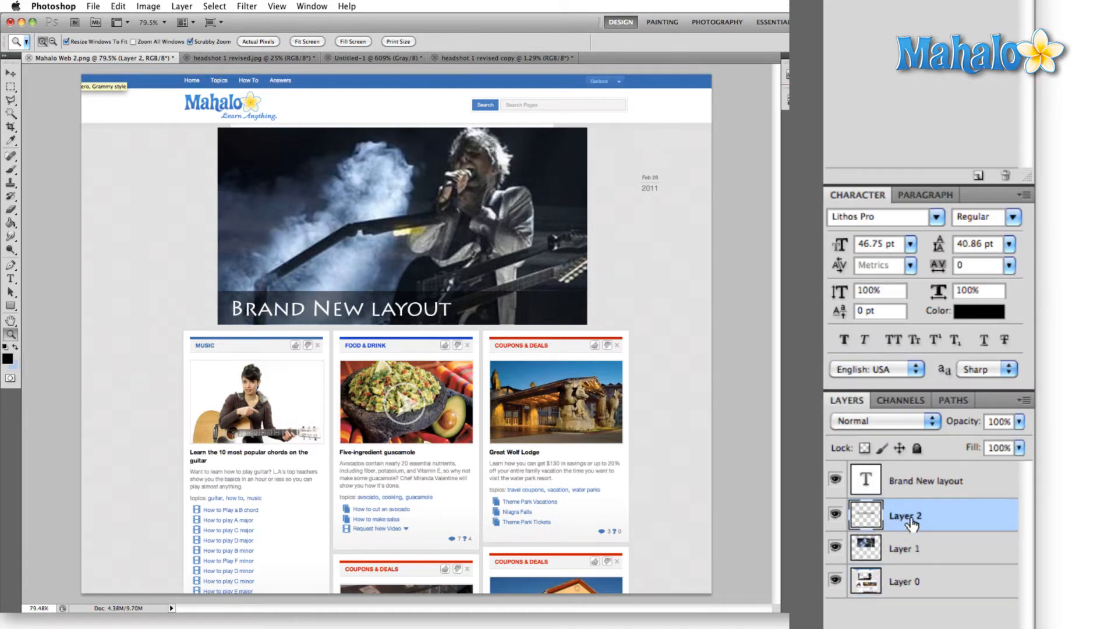
pyautogui.click(904, 549)
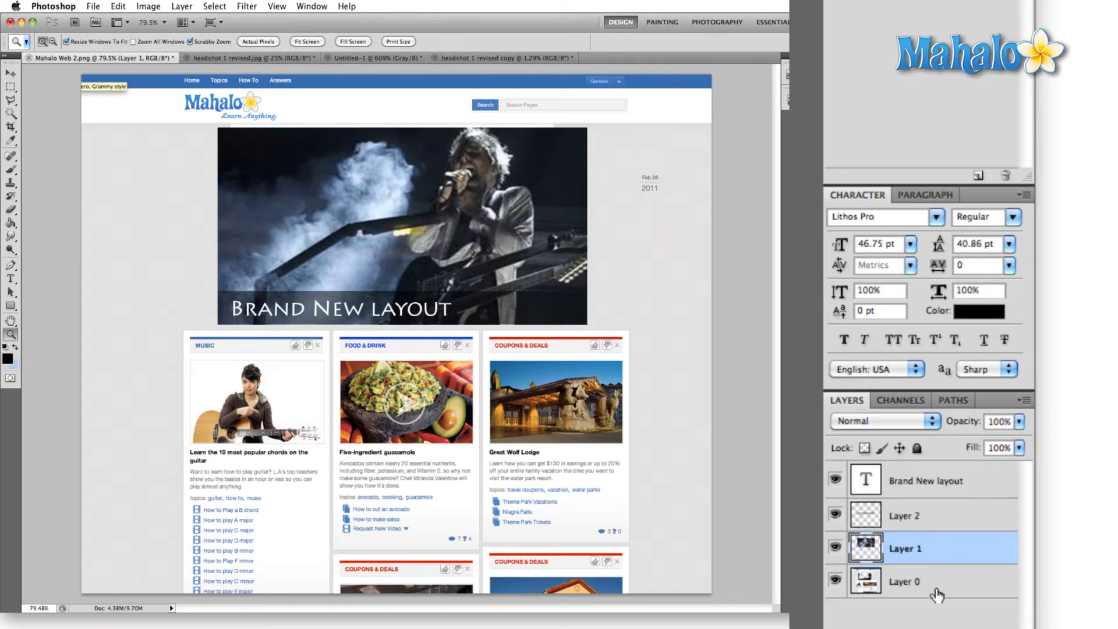
pyautogui.click(904, 582)
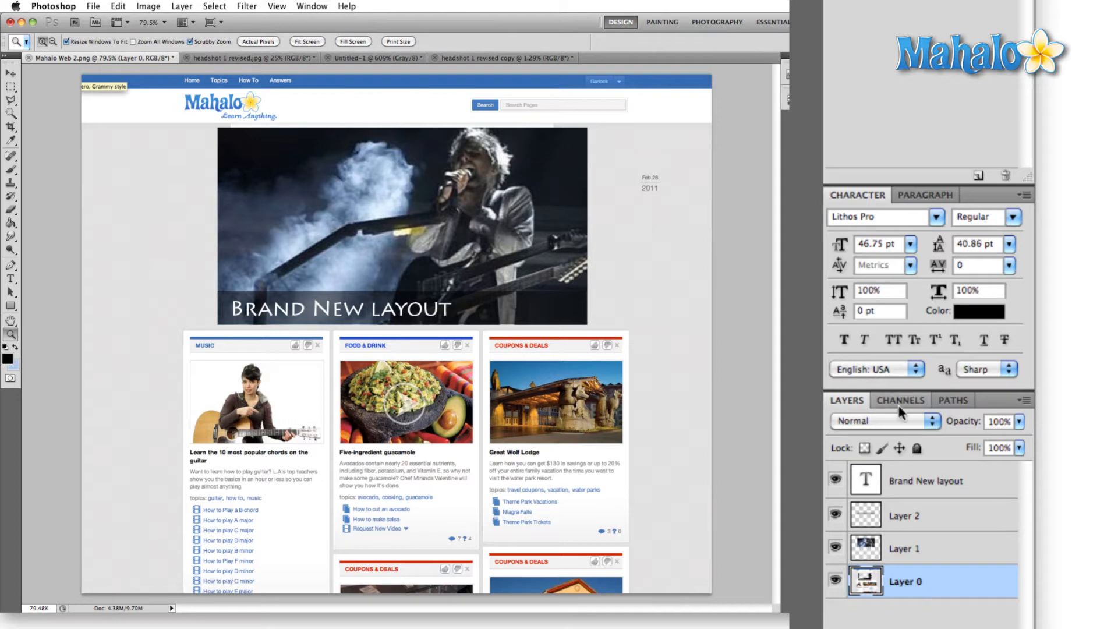
# Step: Show the Channels panel and view Cyan, Black, Cyan, Magenta, then Yellow channels individually
pyautogui.click(900, 400)
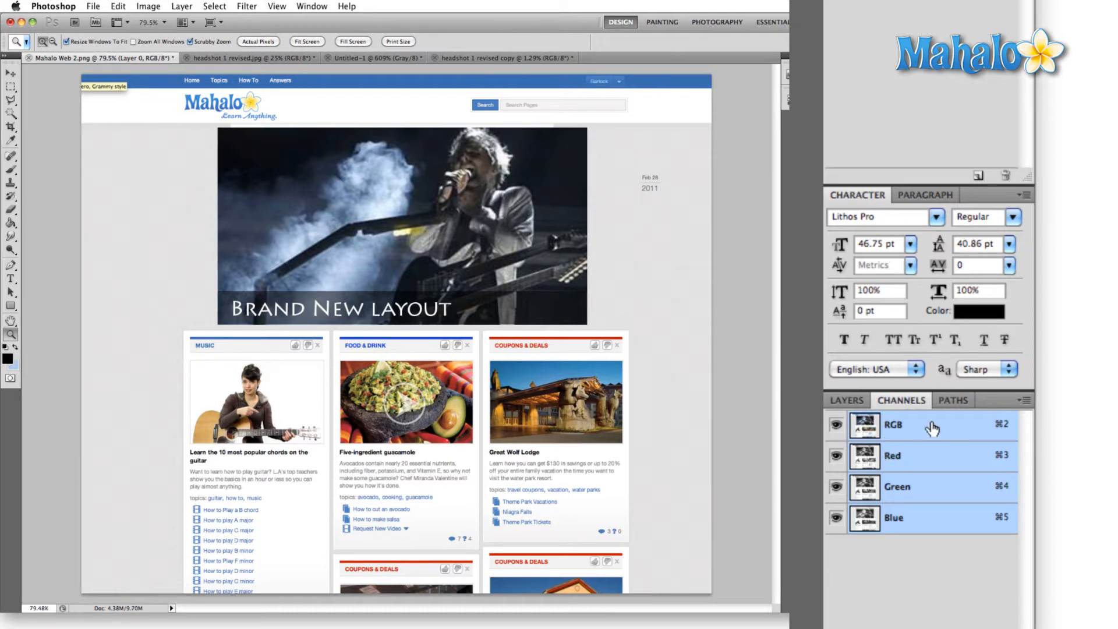
pyautogui.moveTo(914, 532)
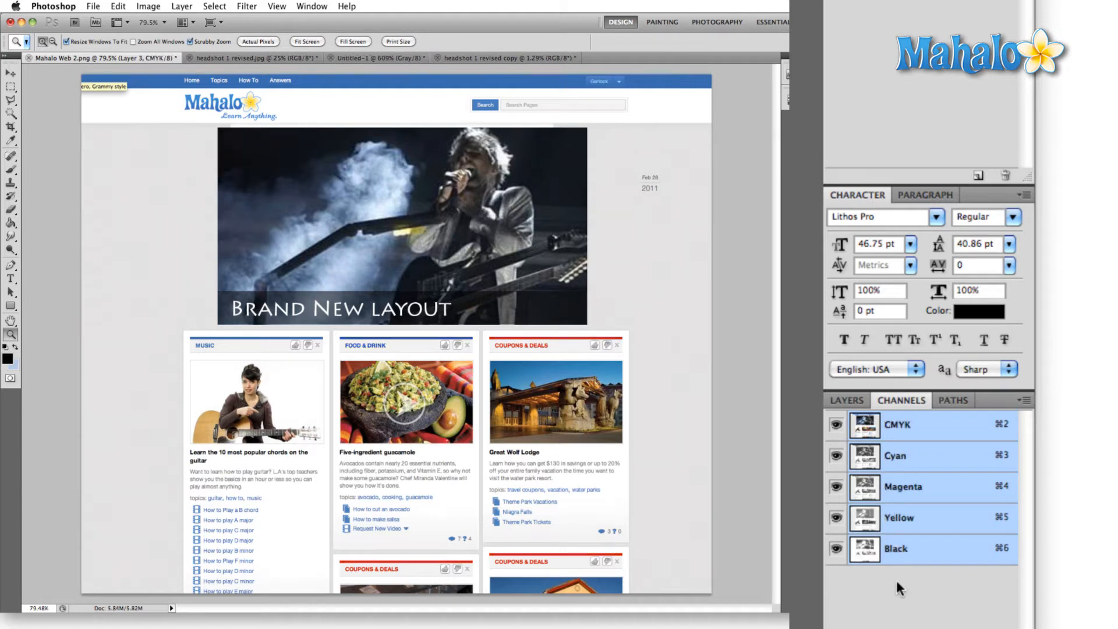
pyautogui.moveTo(924, 580)
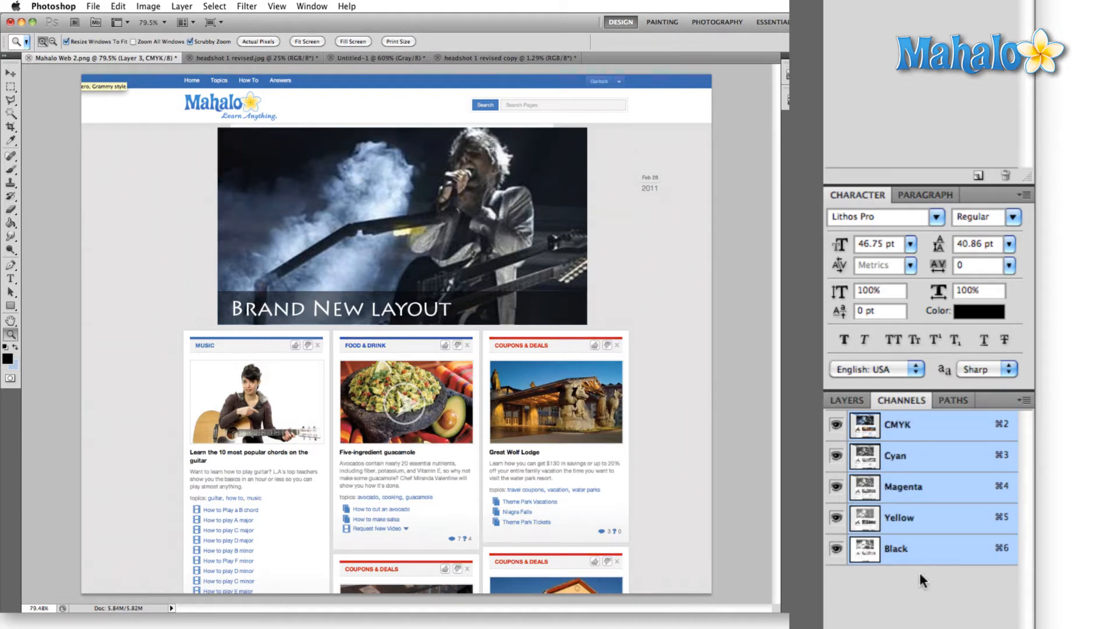
pyautogui.click(895, 455)
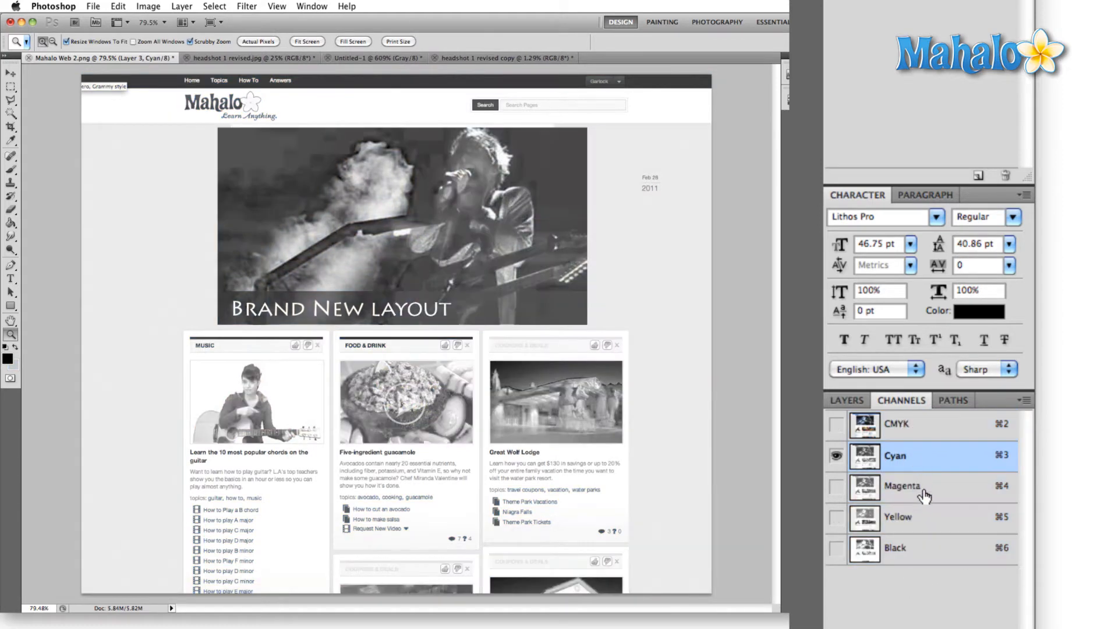
pyautogui.click(896, 549)
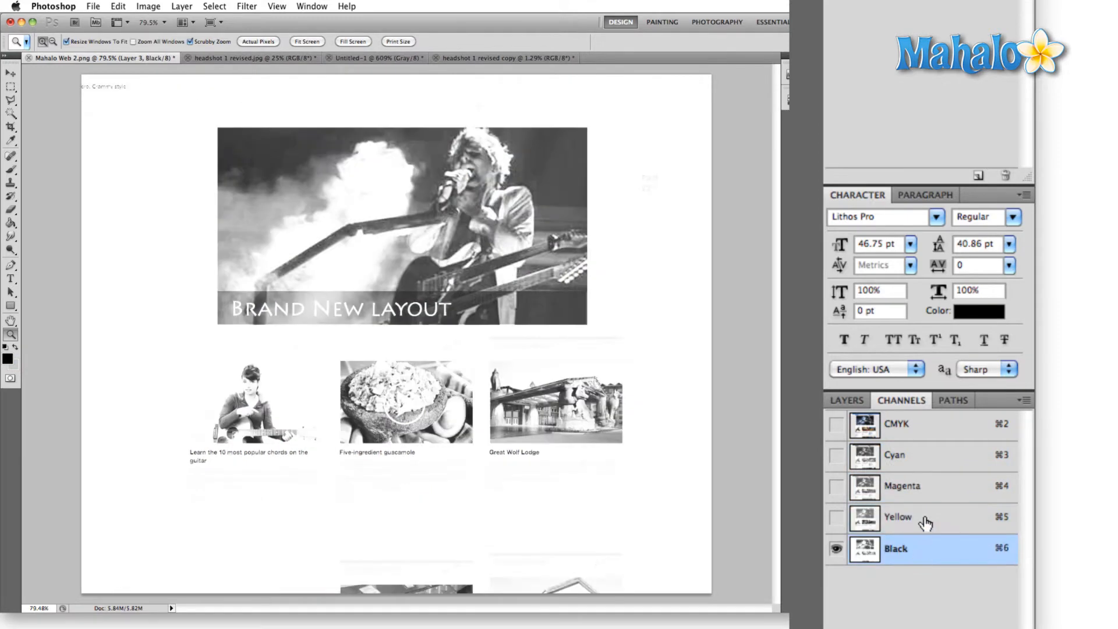
pyautogui.click(896, 455)
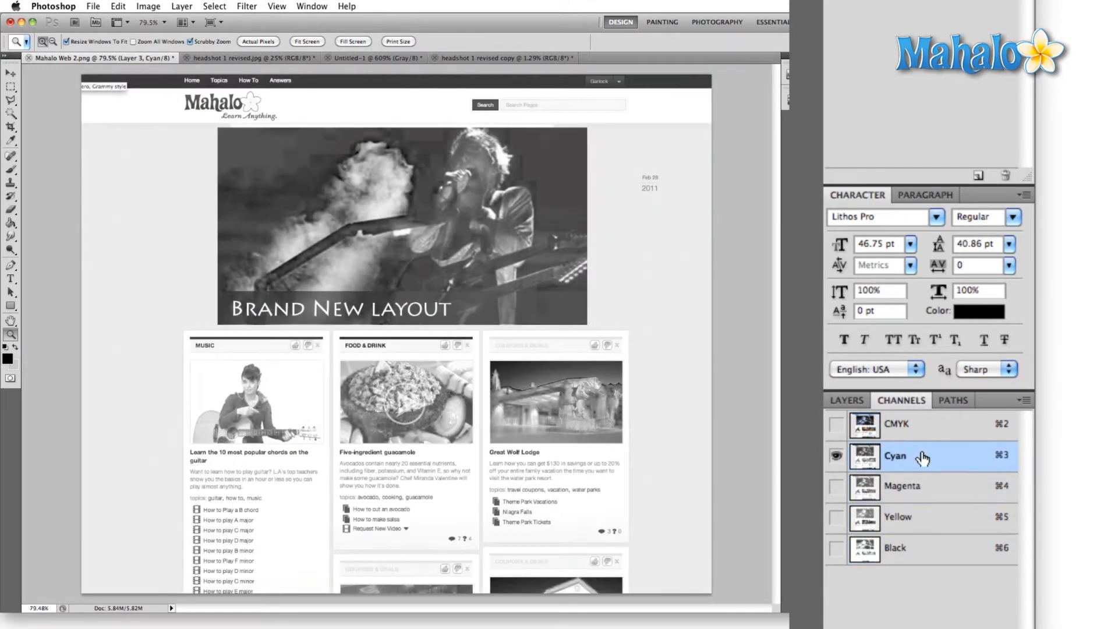
pyautogui.click(902, 485)
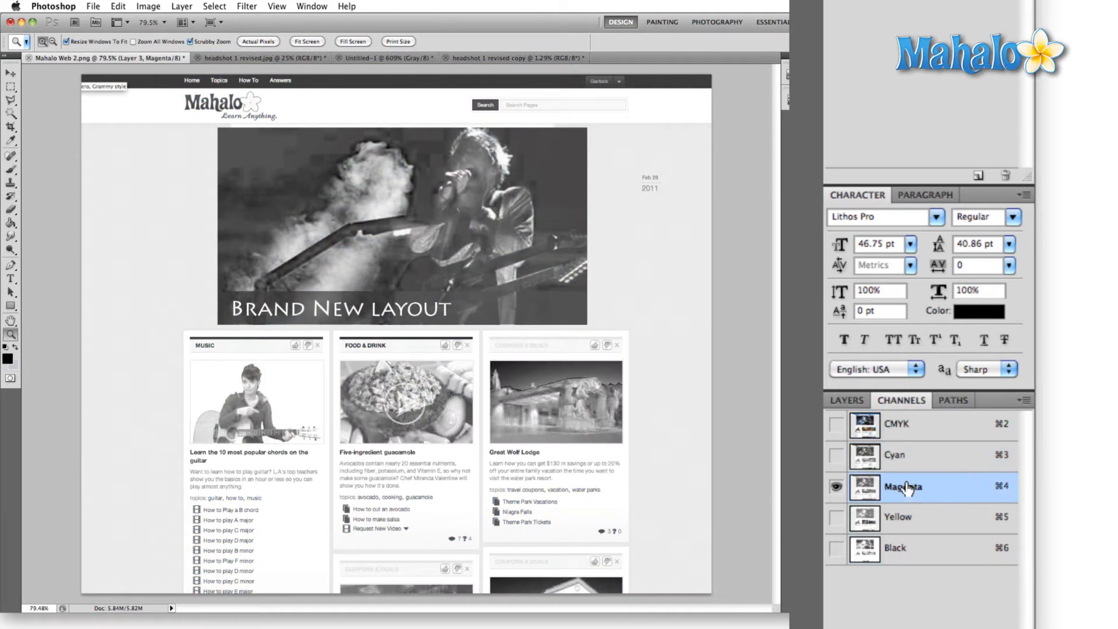
pyautogui.click(898, 517)
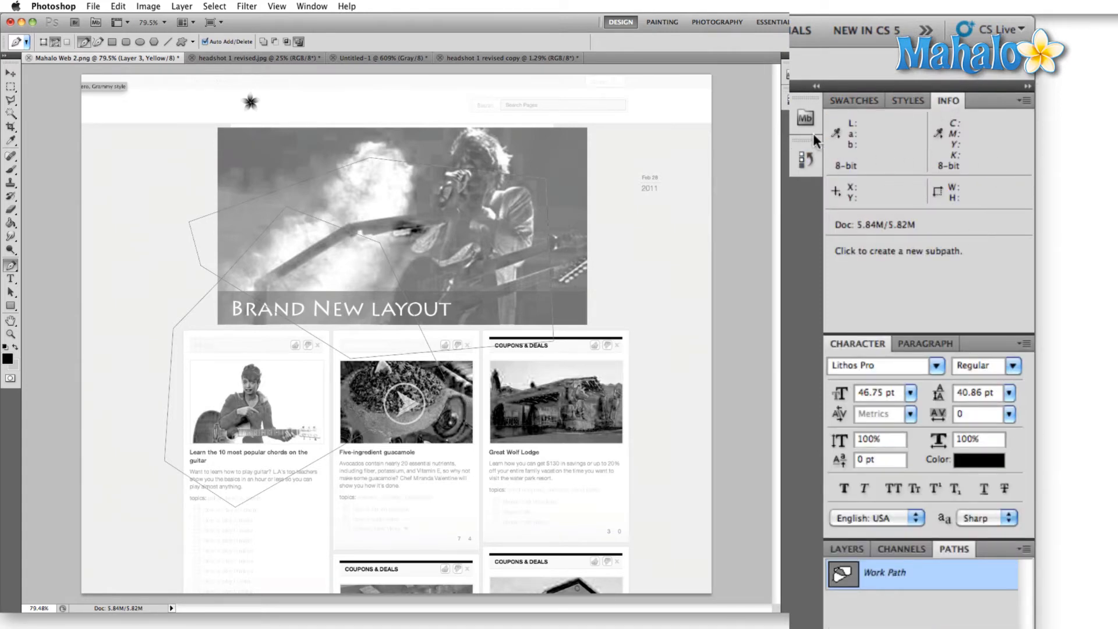
pyautogui.moveTo(806, 158)
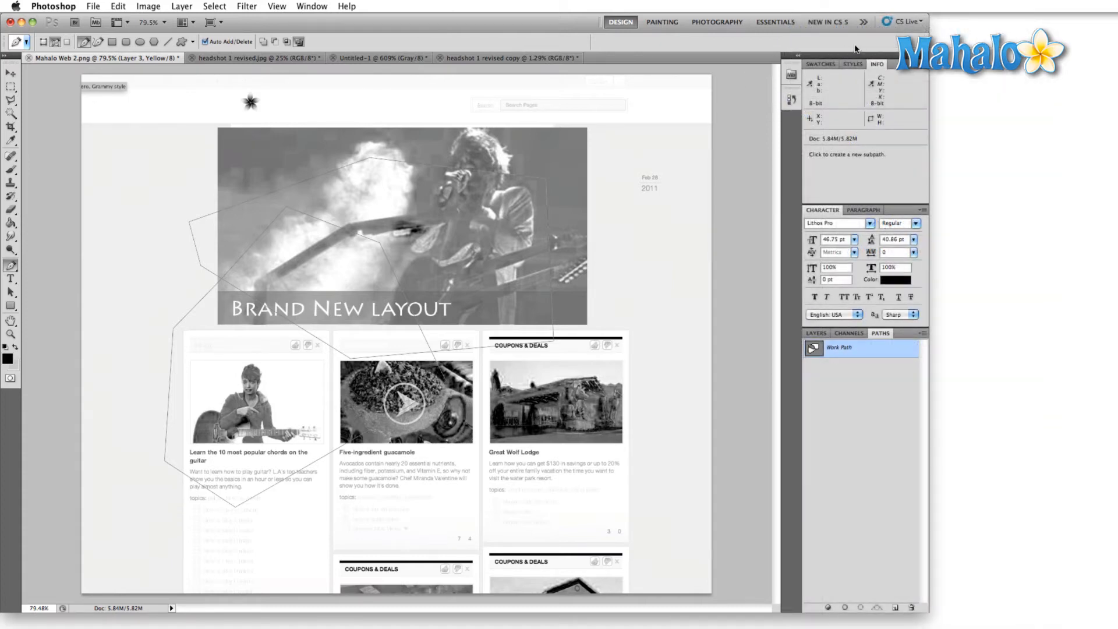
# Step: Reset the Design workspace to its default panel arrangement via the workspace switcher menu
pyautogui.click(864, 21)
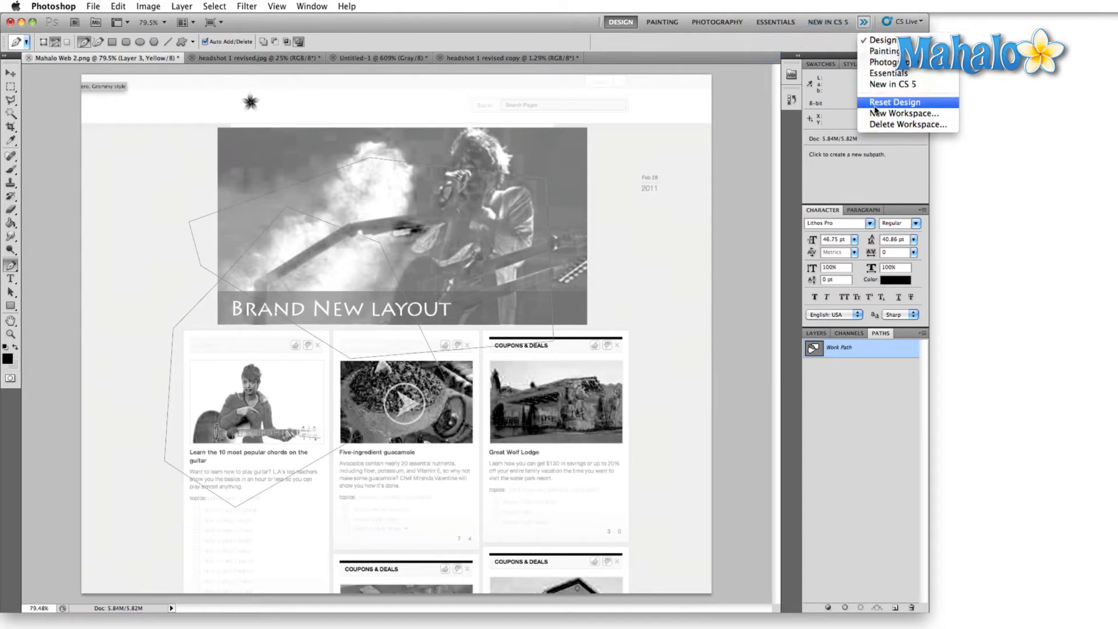
pyautogui.click(661, 21)
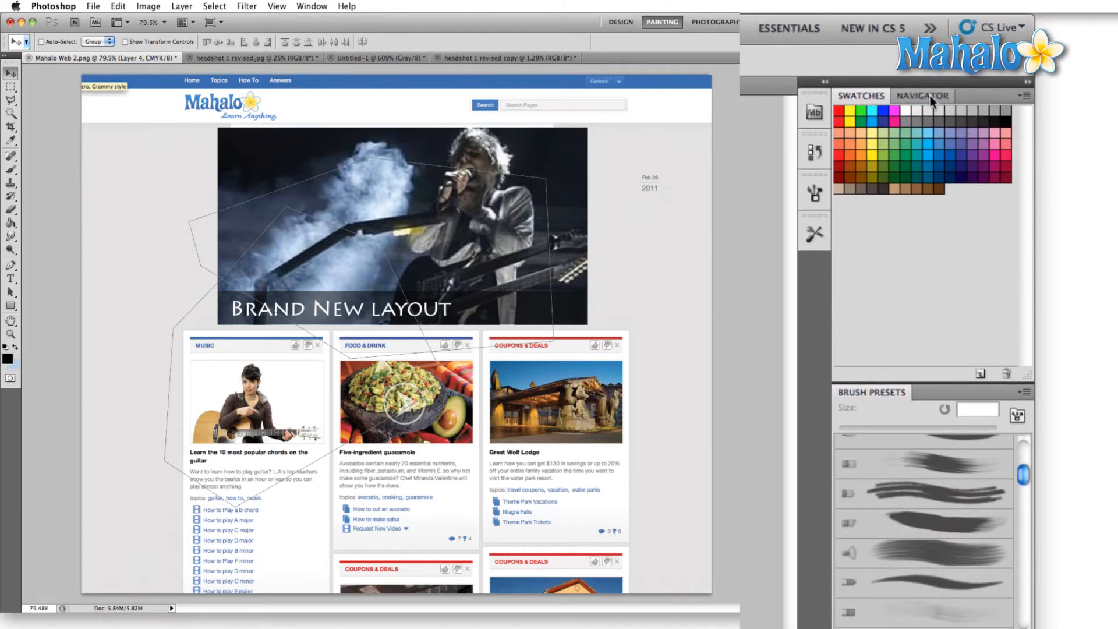
# Step: Browse the tool presets list and bring up the brush settings panel
pyautogui.click(923, 95)
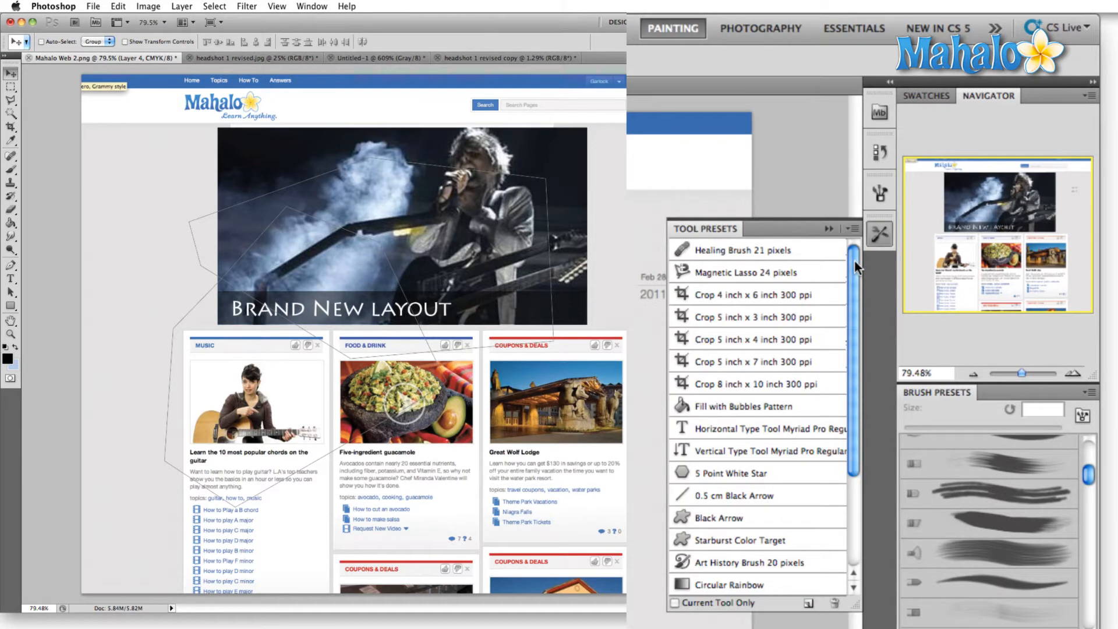
pyautogui.scroll(-3)
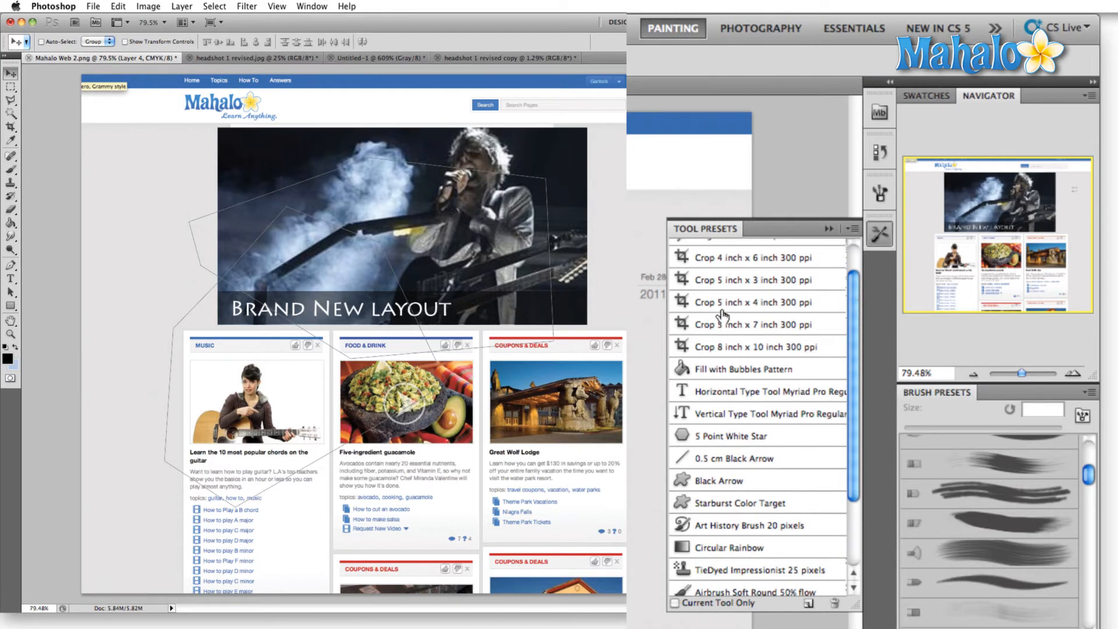
pyautogui.moveTo(738, 336)
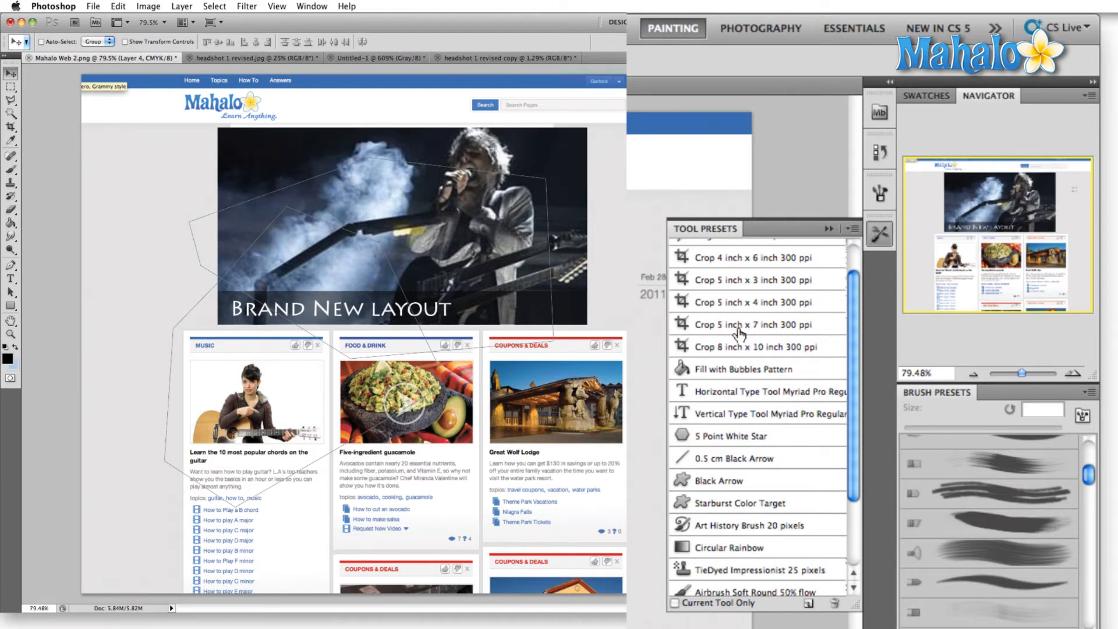
pyautogui.click(879, 192)
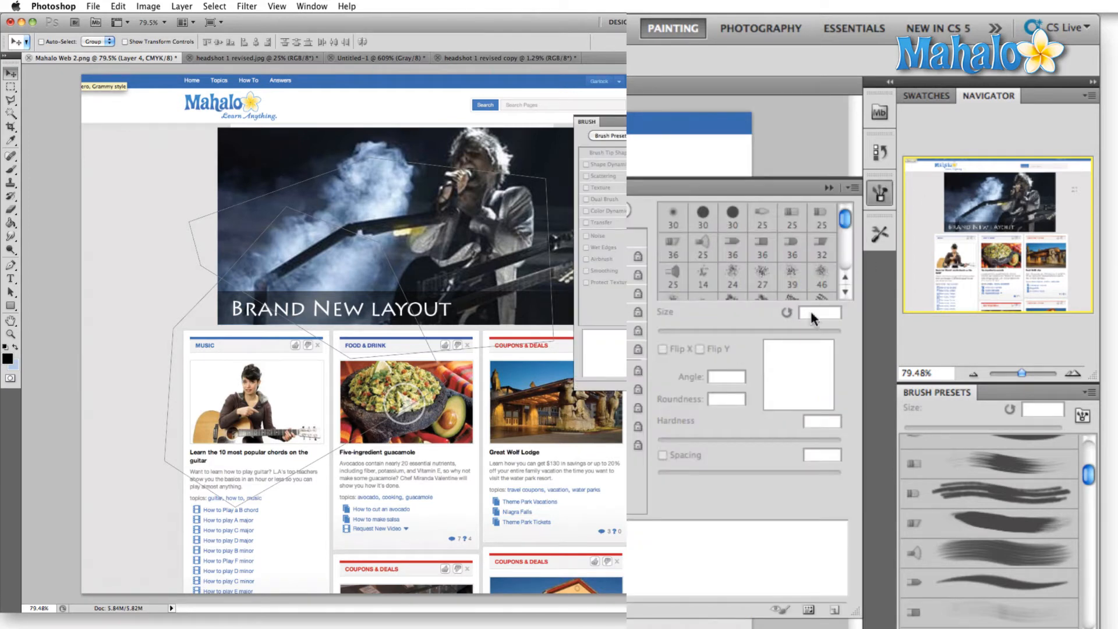
# Step: Enable Shape Dynamics with size jitter about 50%, minimum diameter 39%, angle jitter 74%
pyautogui.click(608, 164)
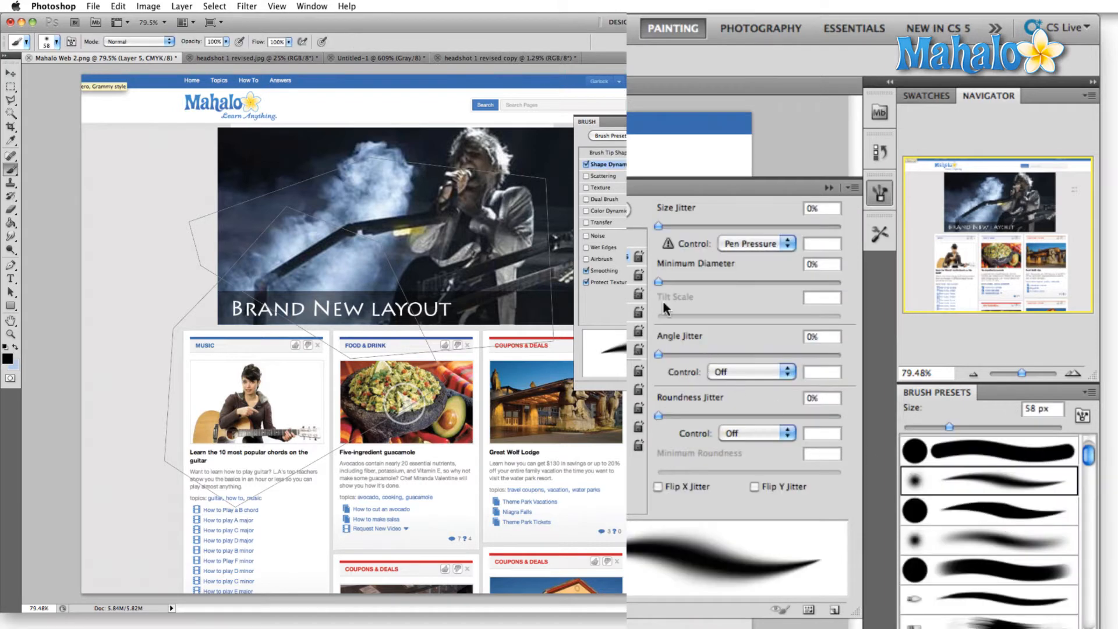
pyautogui.moveTo(656, 221); pyautogui.dragTo(744, 221)
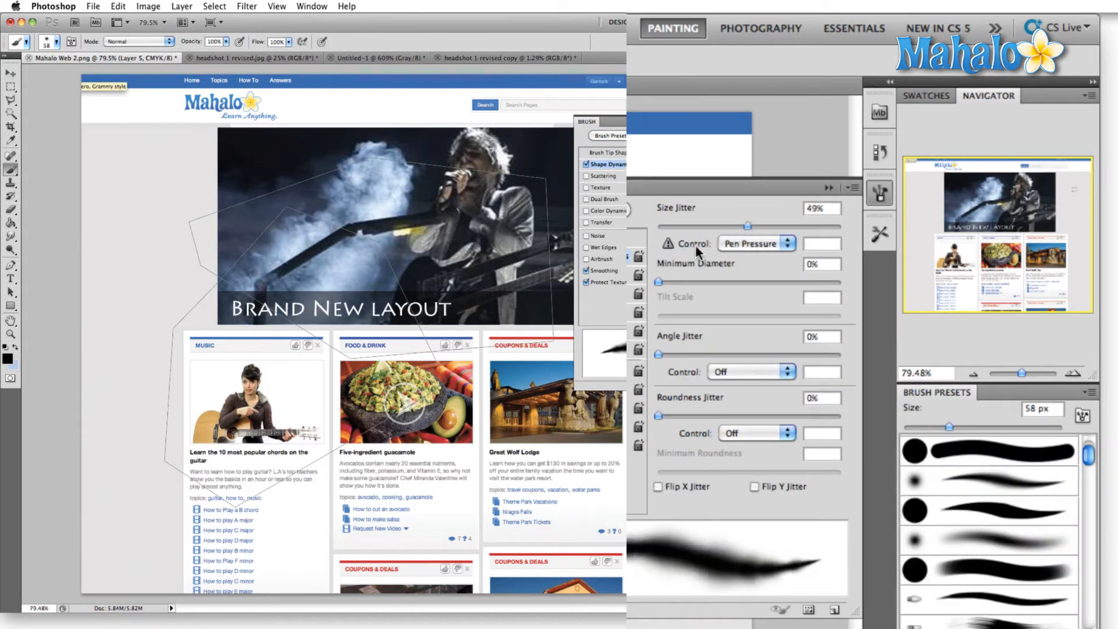
pyautogui.moveTo(660, 283); pyautogui.dragTo(726, 284)
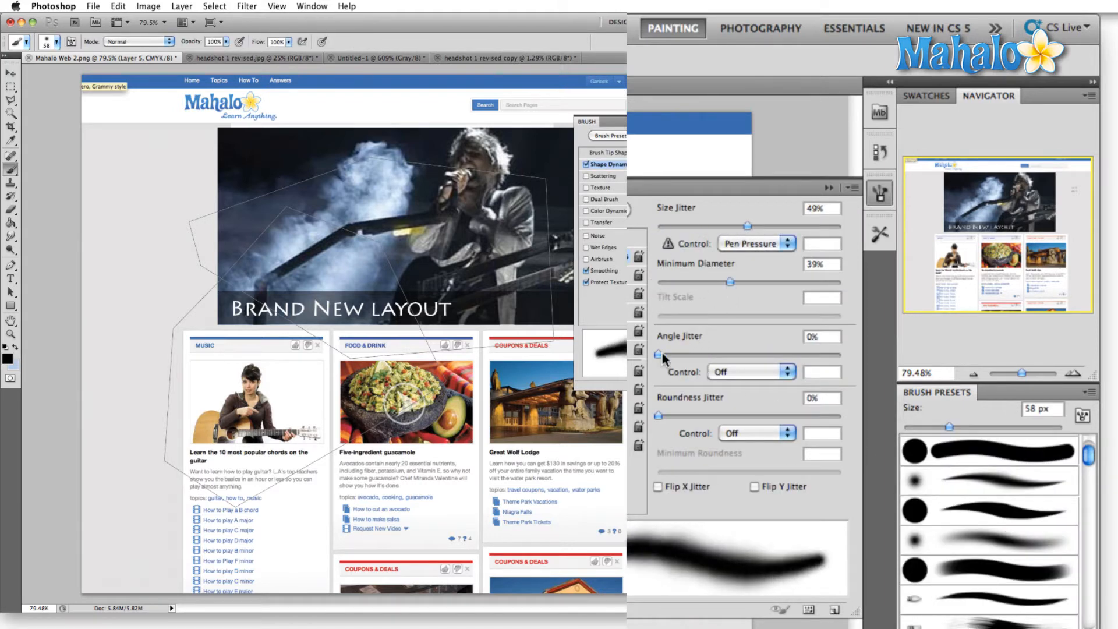
pyautogui.moveTo(656, 354); pyautogui.dragTo(813, 354)
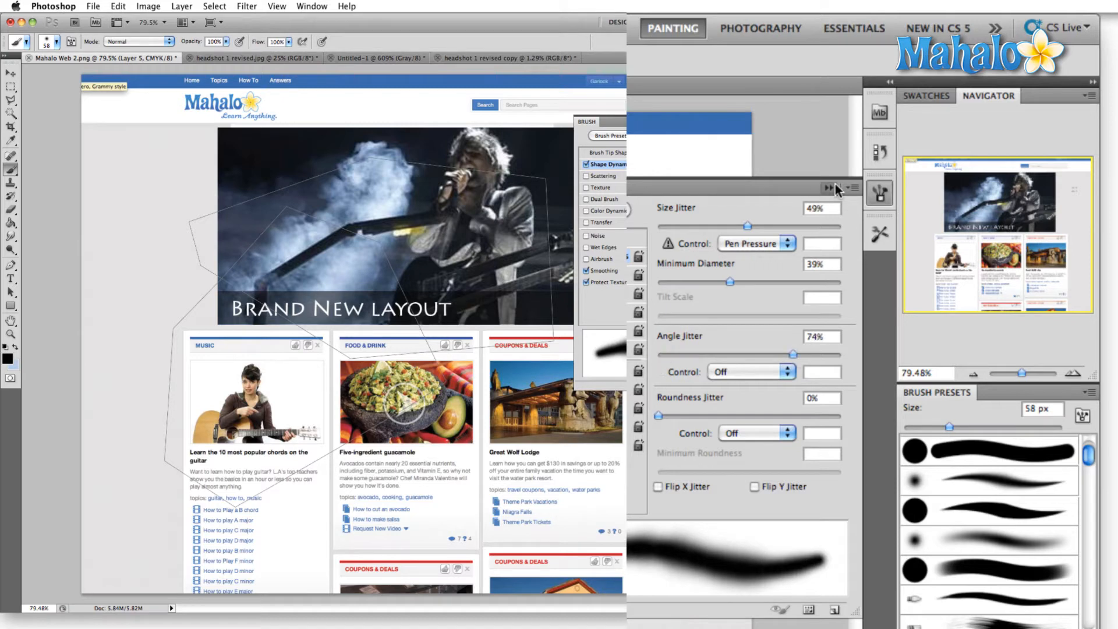
pyautogui.click(880, 154)
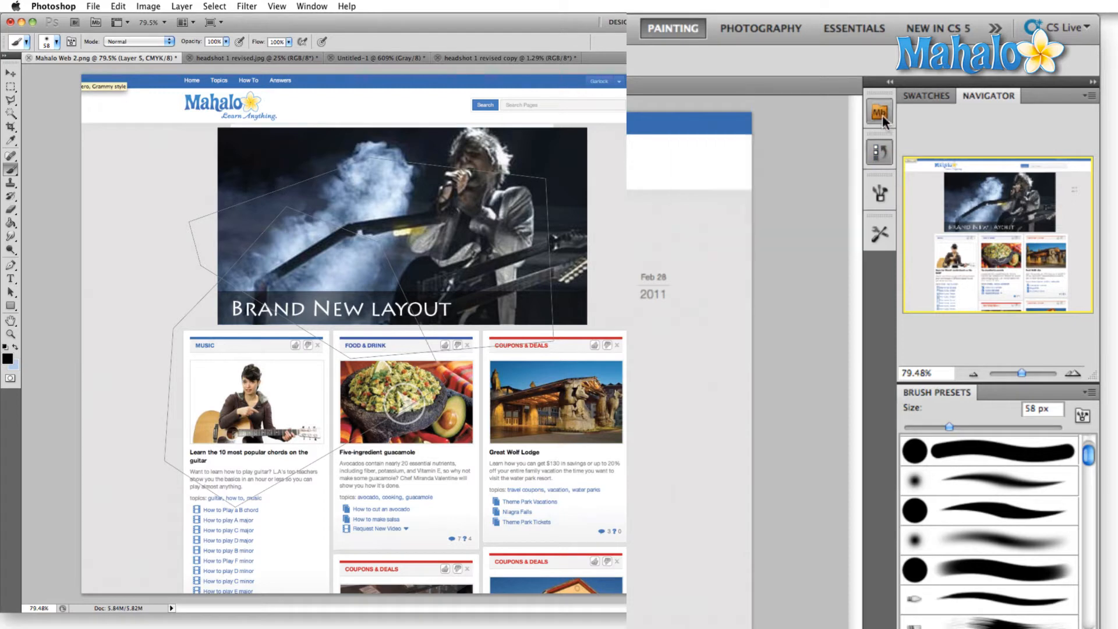
# Step: Show the Color panel from the Window menu and dock it beside Swatches and Navigator
pyautogui.click(879, 112)
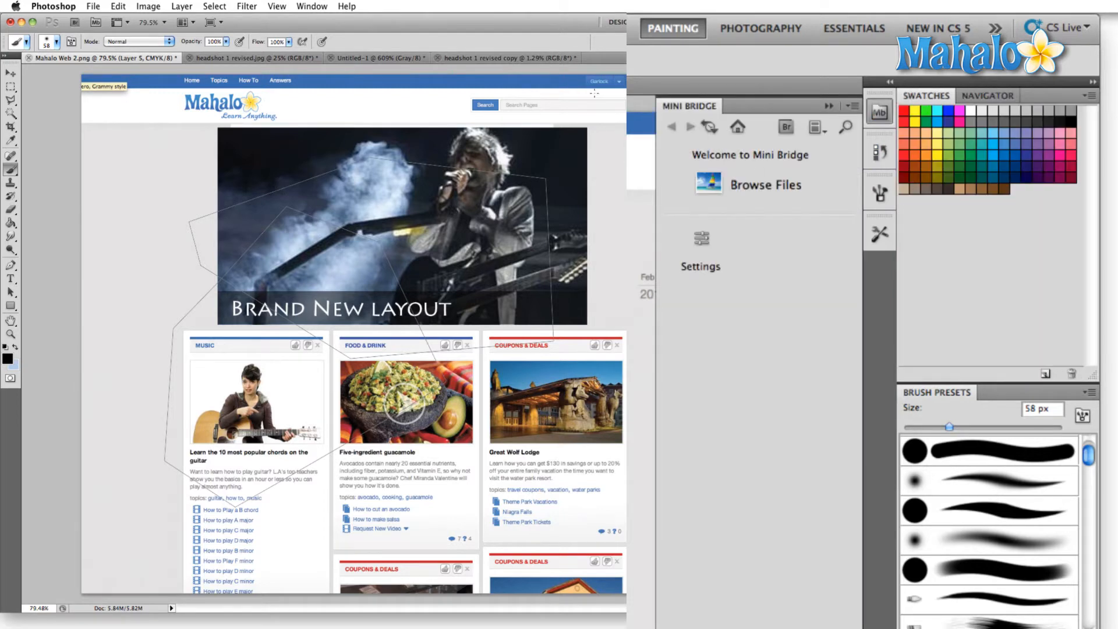
pyautogui.click(309, 5)
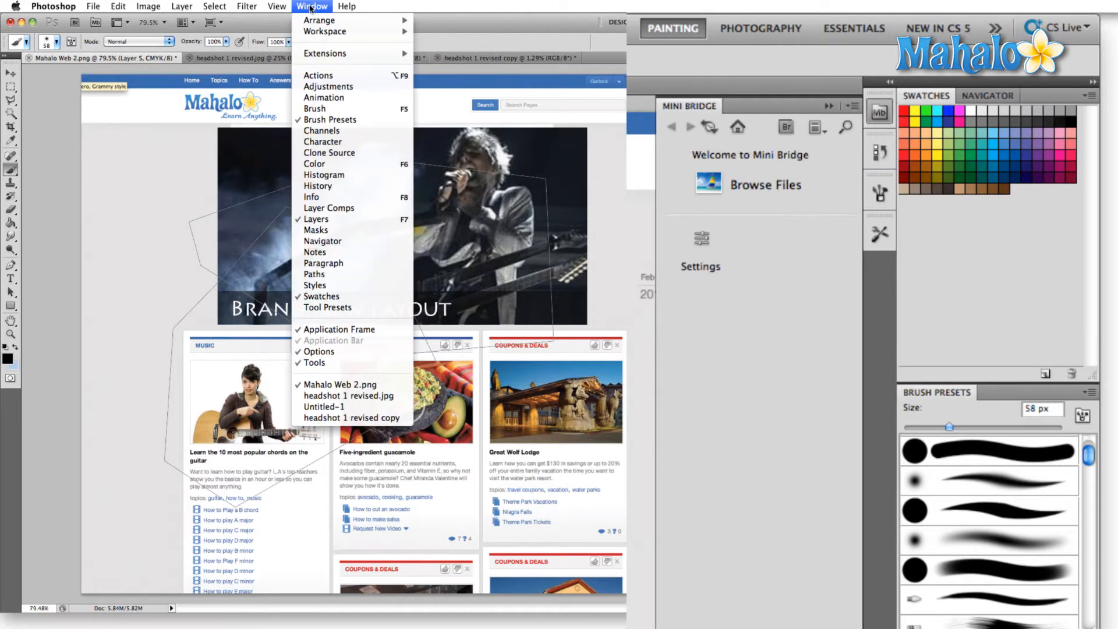
pyautogui.moveTo(335, 163)
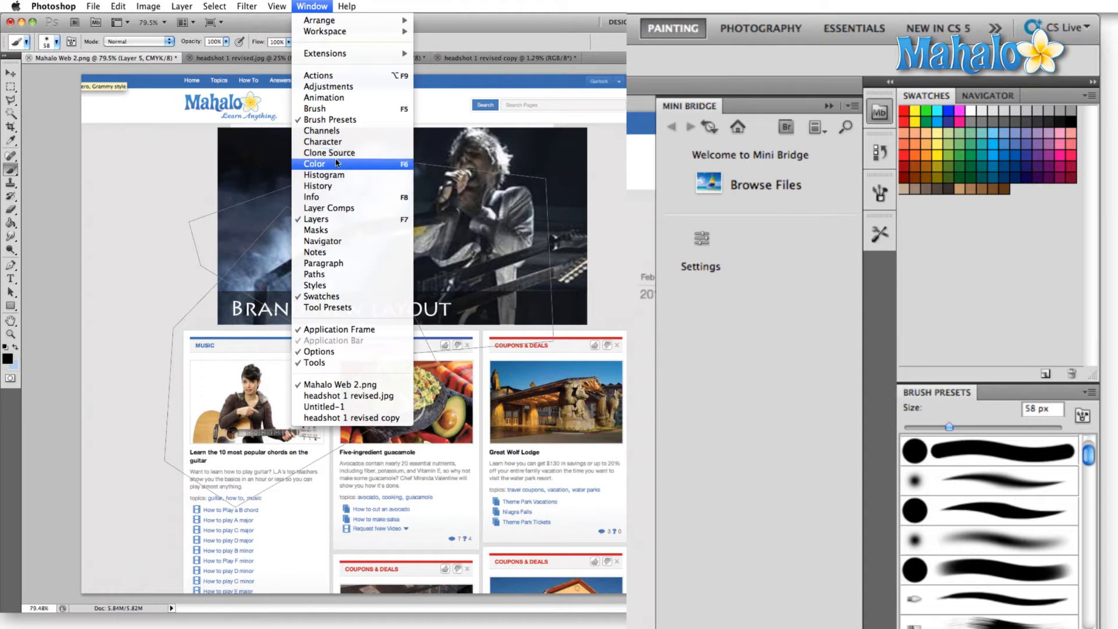
pyautogui.click(314, 163)
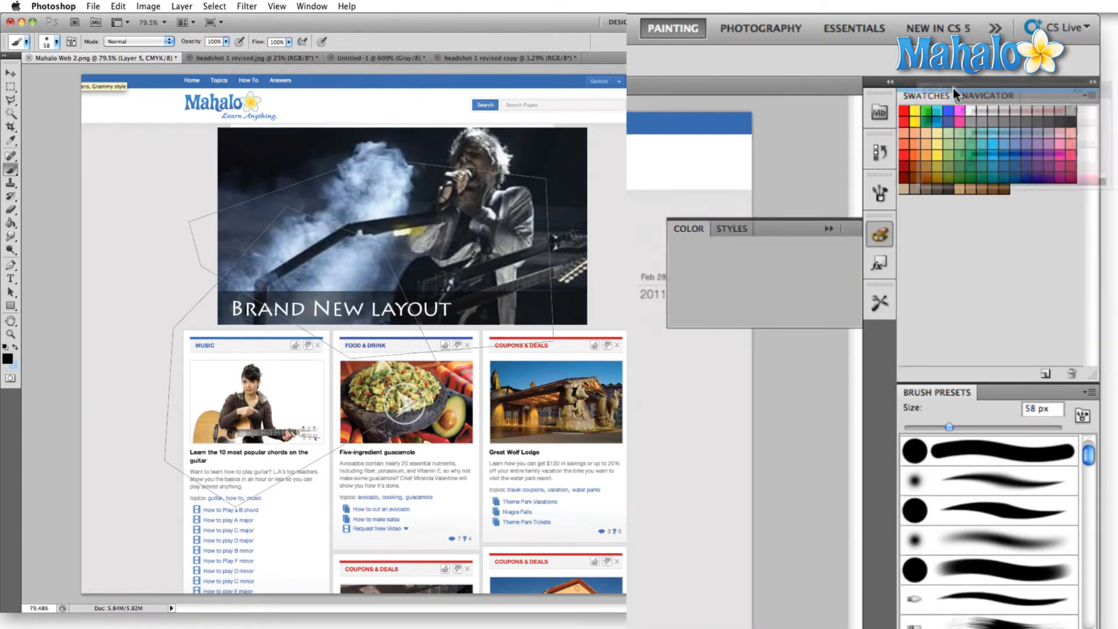
pyautogui.click(1041, 95)
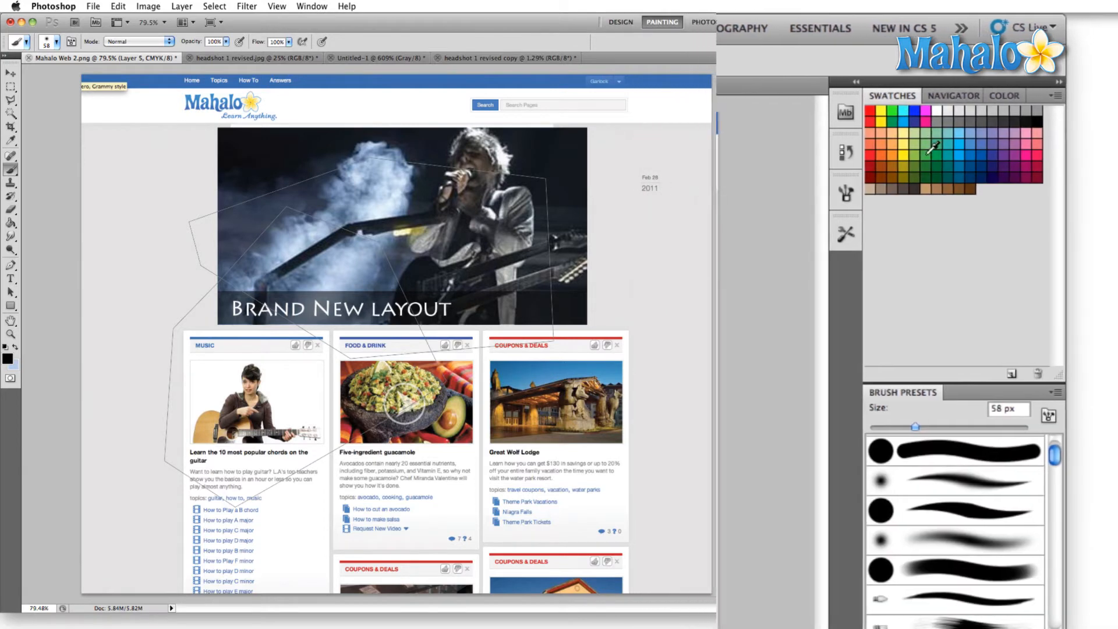
# Step: Mix a green foreground colour (R57 G181 B105) with the RGB sliders
pyautogui.click(1004, 94)
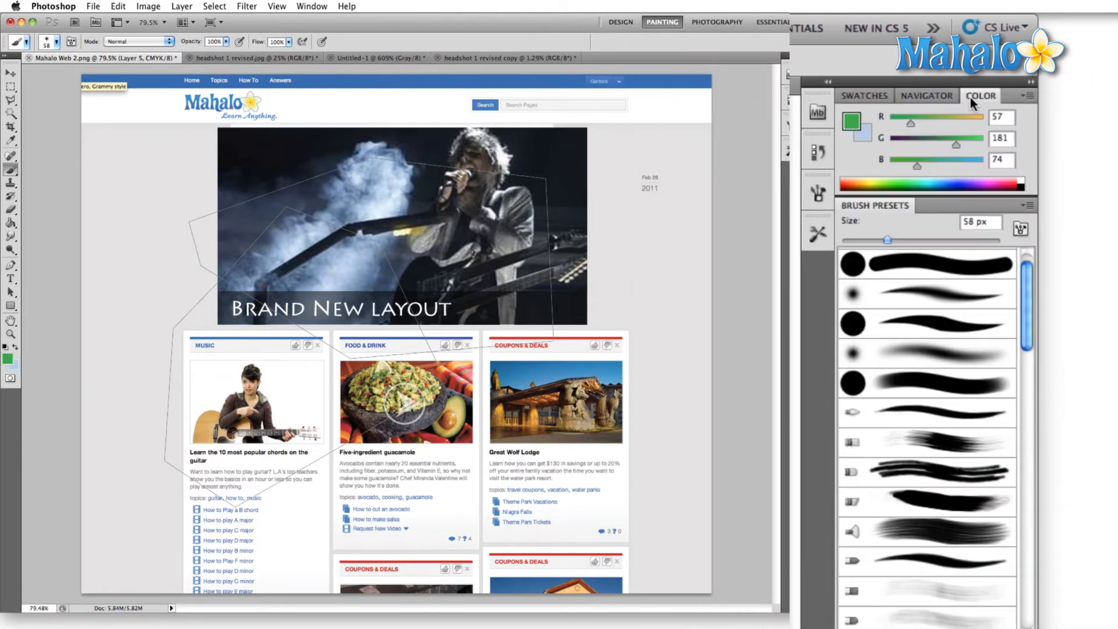
pyautogui.moveTo(916, 166); pyautogui.dragTo(935, 167)
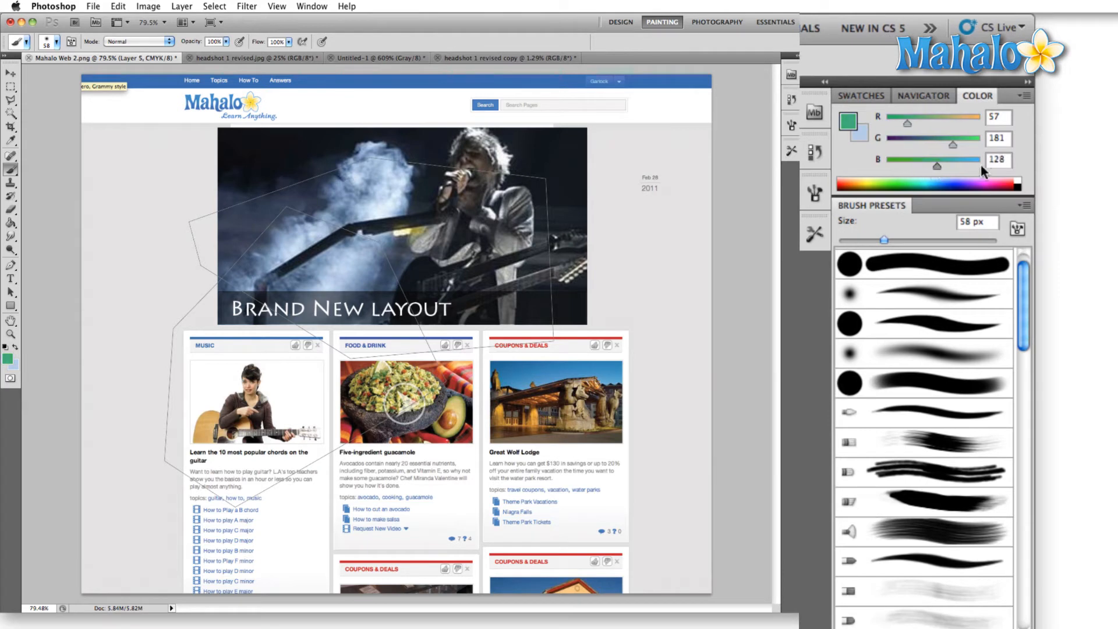
pyautogui.moveTo(952, 167); pyautogui.dragTo(925, 167)
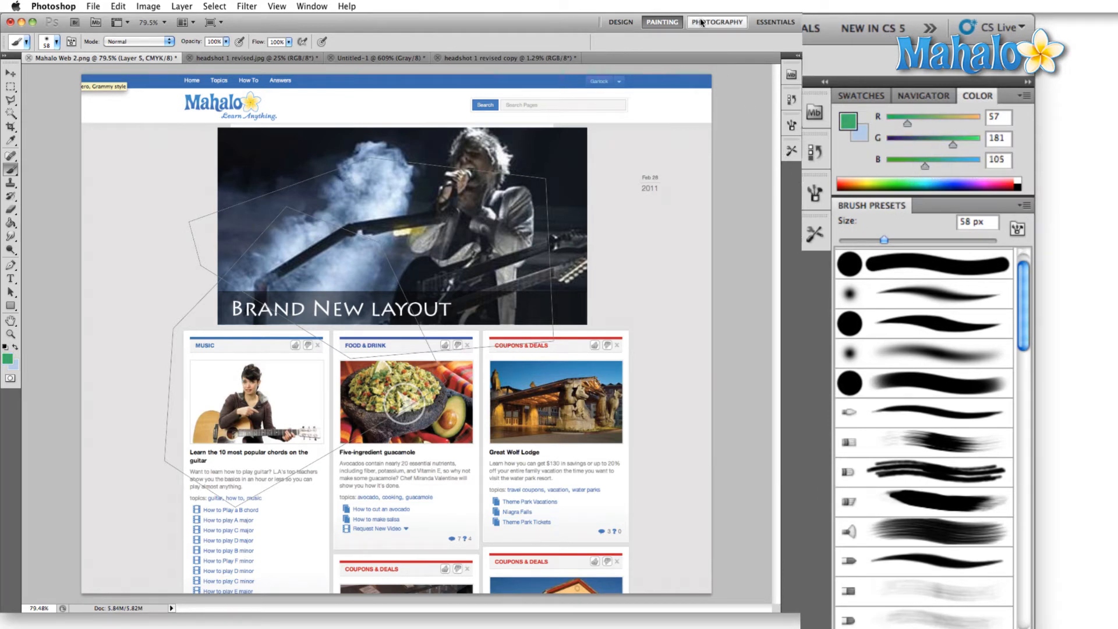
# Step: Switch to the Photography workspace and toggle between the Histogram and Navigator views several times
pyautogui.click(717, 21)
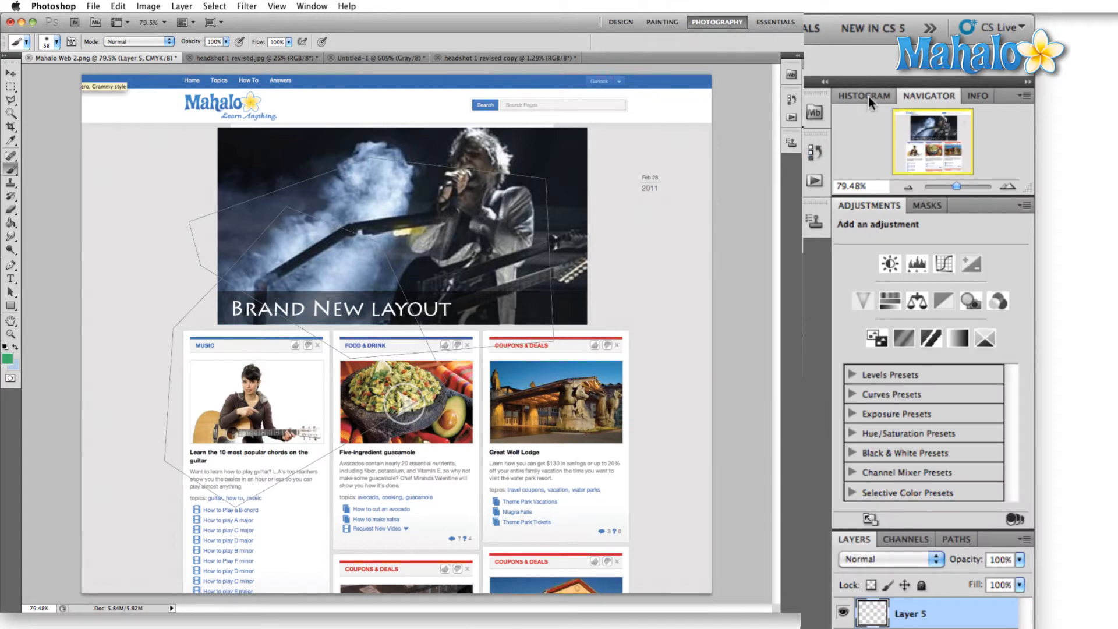
pyautogui.click(863, 94)
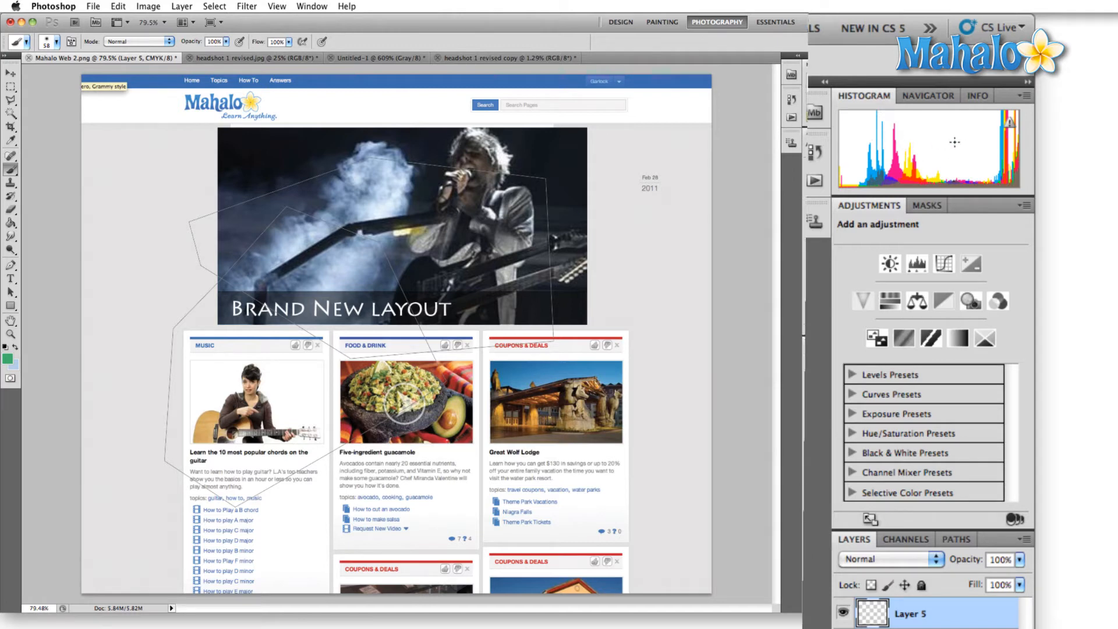
pyautogui.moveTo(928, 167)
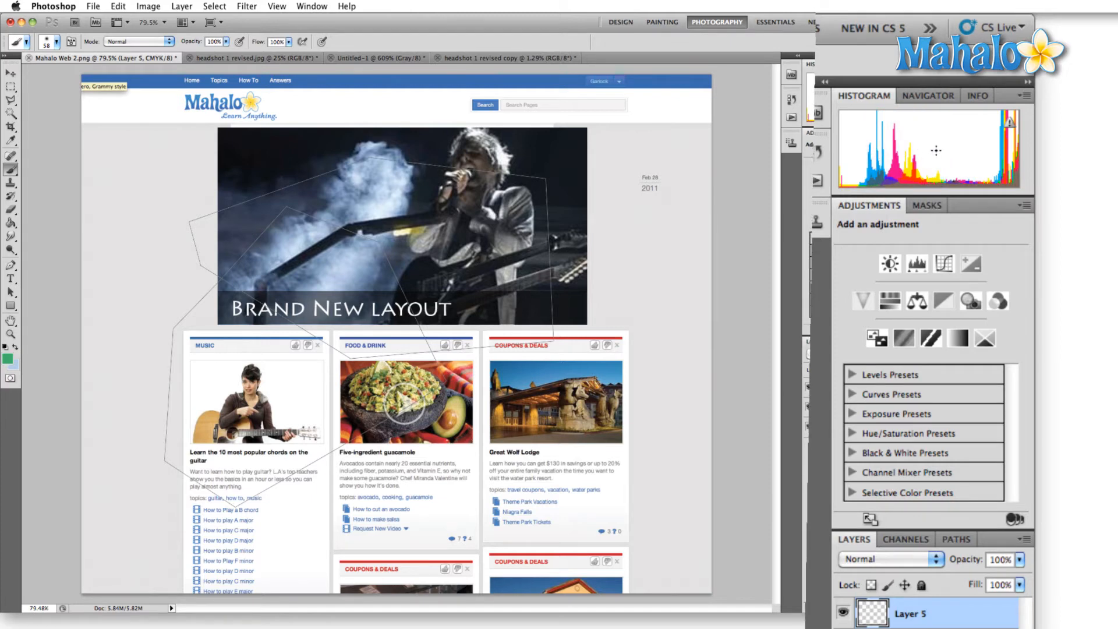
pyautogui.moveTo(986, 146)
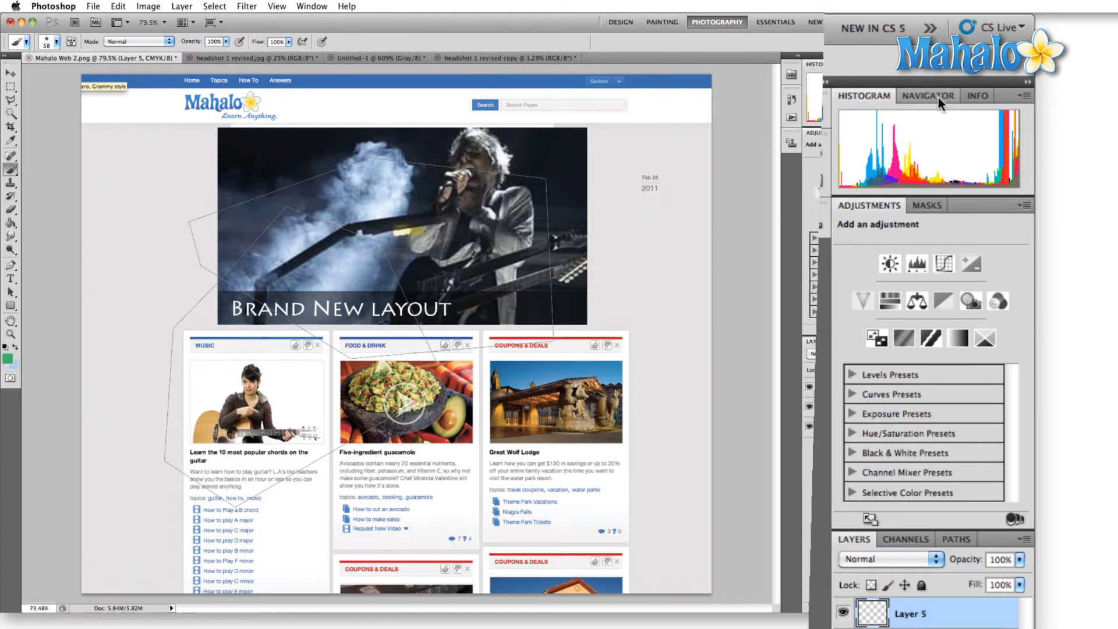
pyautogui.click(929, 95)
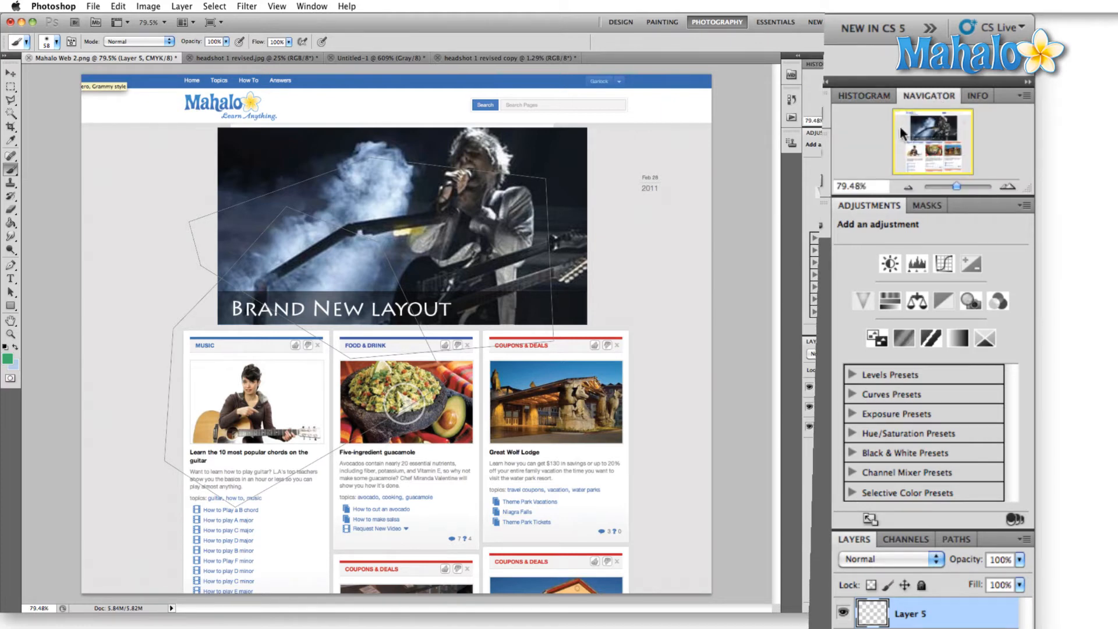
pyautogui.click(864, 95)
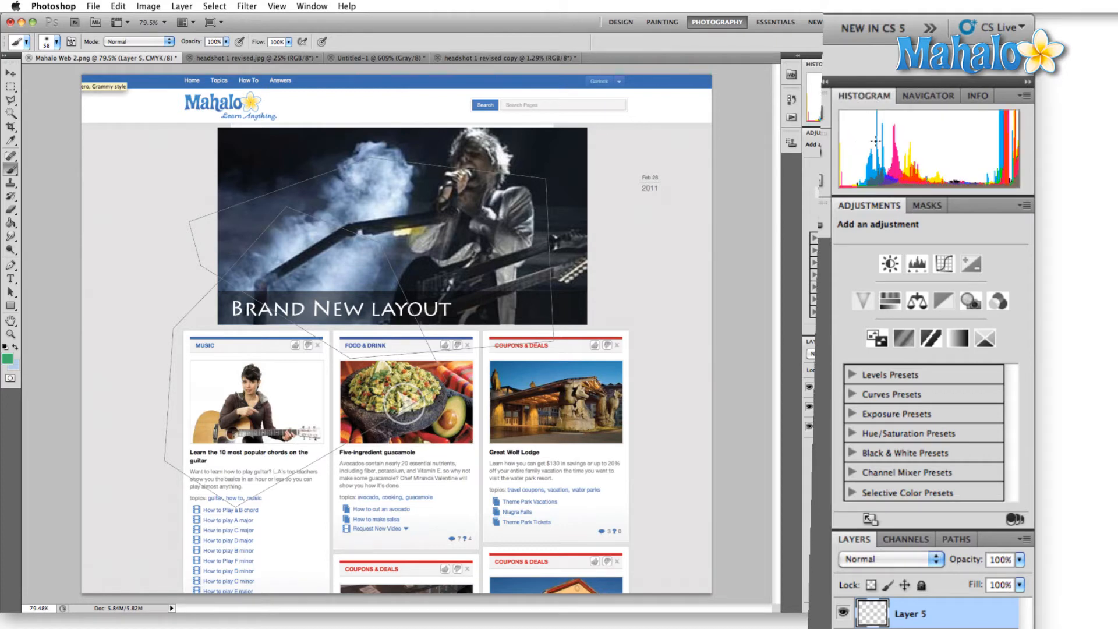
pyautogui.click(929, 94)
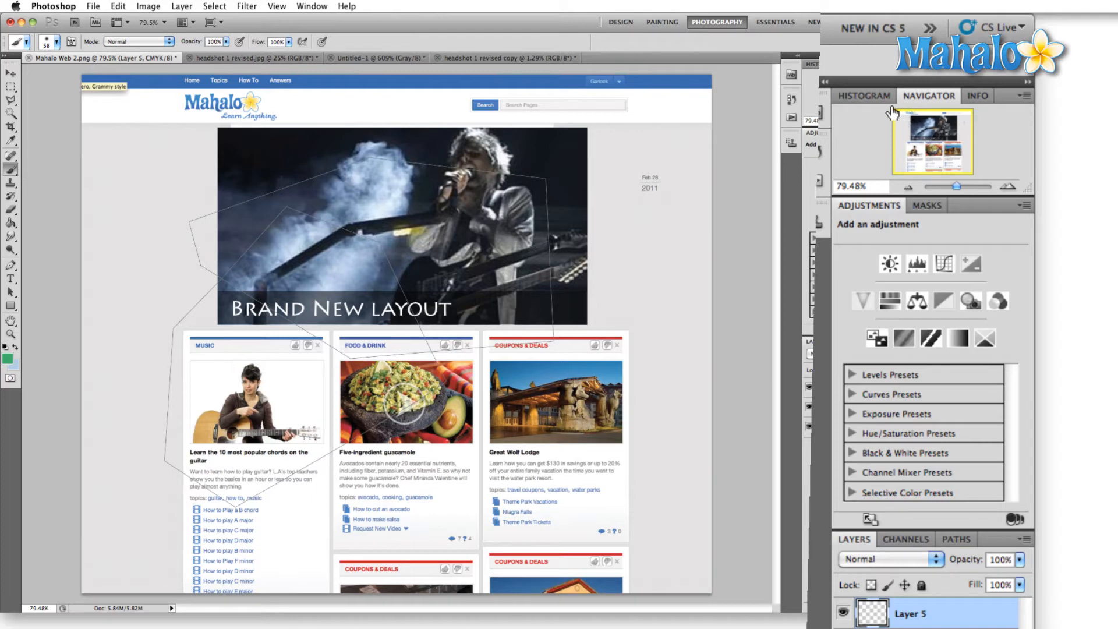
pyautogui.click(862, 94)
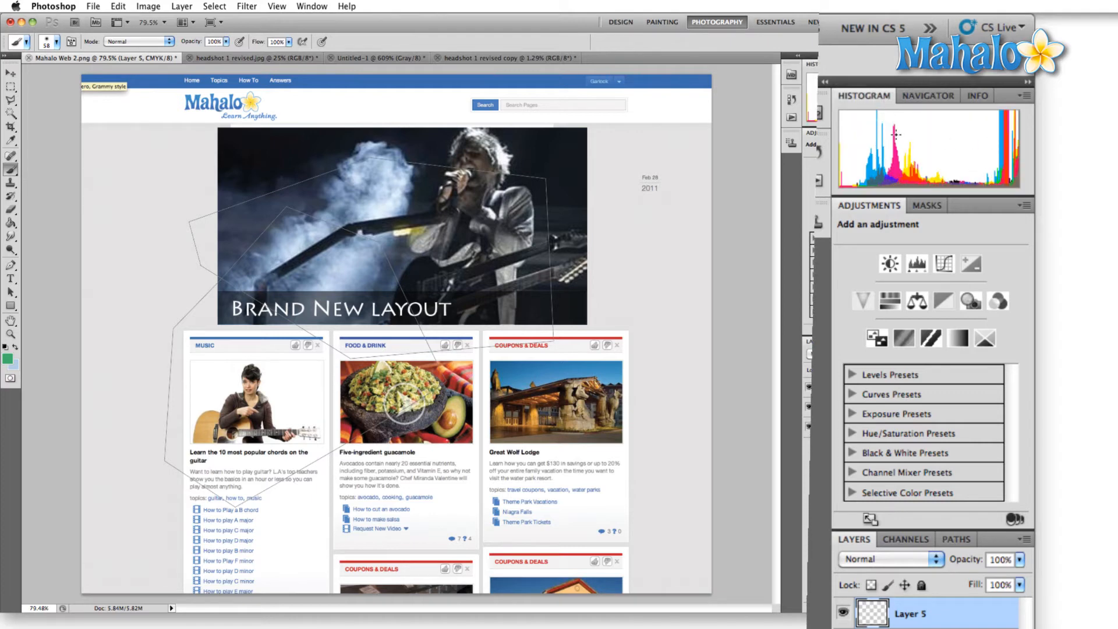
pyautogui.moveTo(859, 154)
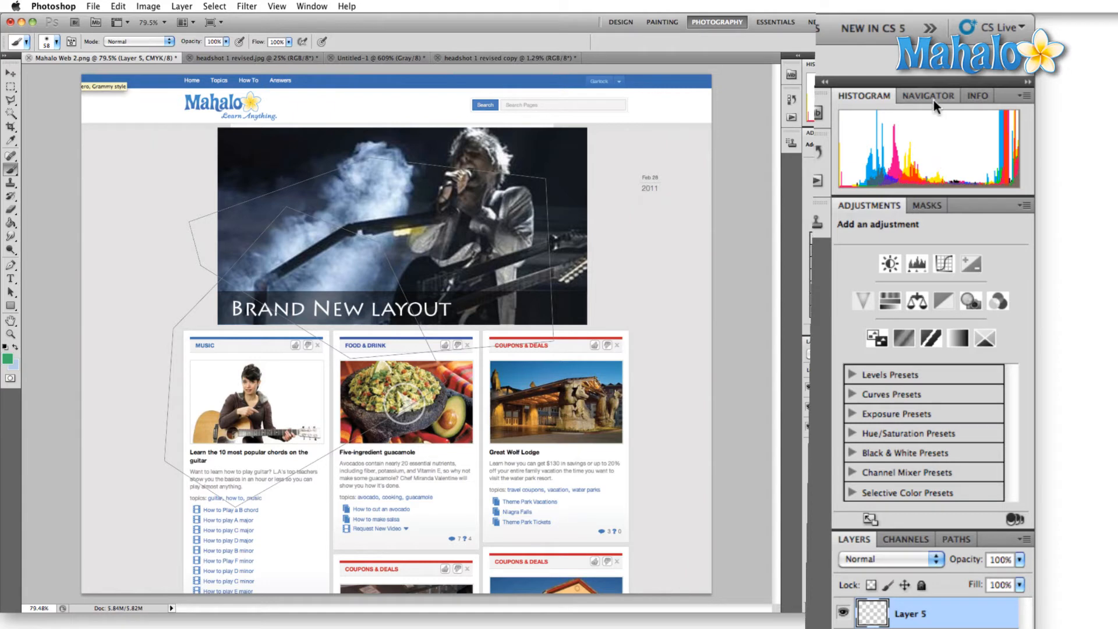
pyautogui.click(977, 95)
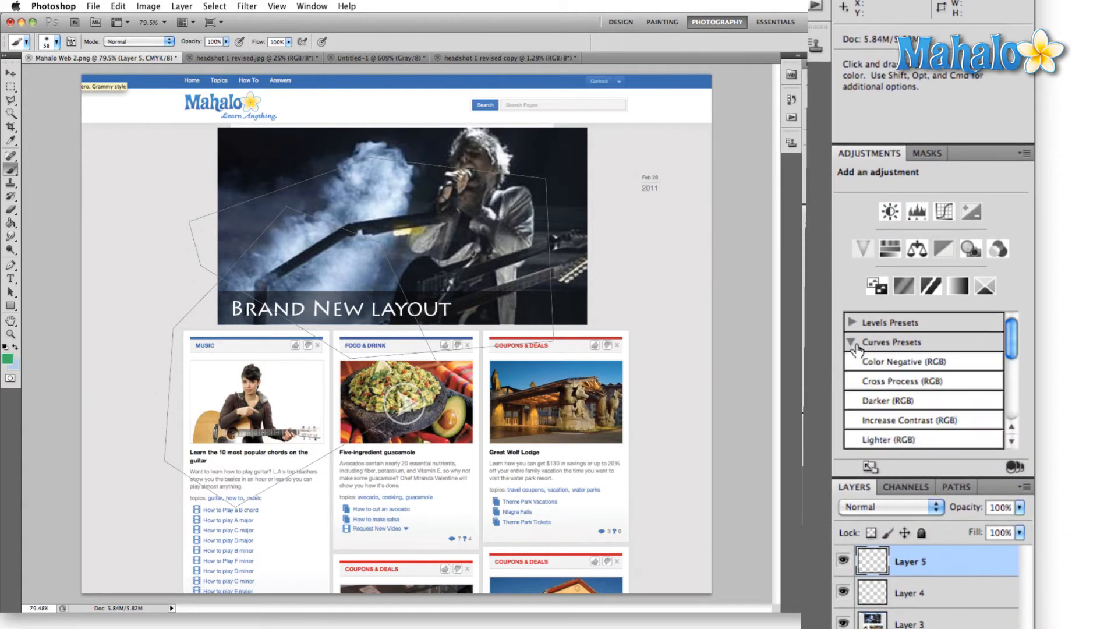
# Step: Apply the Color Negative (RGB) curves preset, then feather its mask and lower the density
pyautogui.click(901, 362)
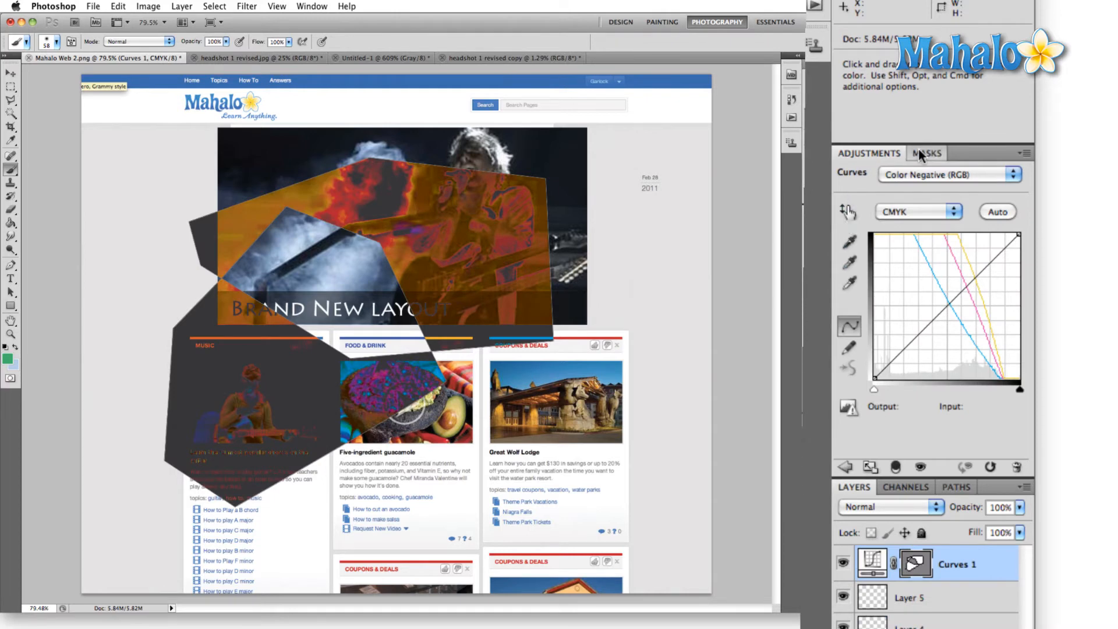
pyautogui.click(927, 153)
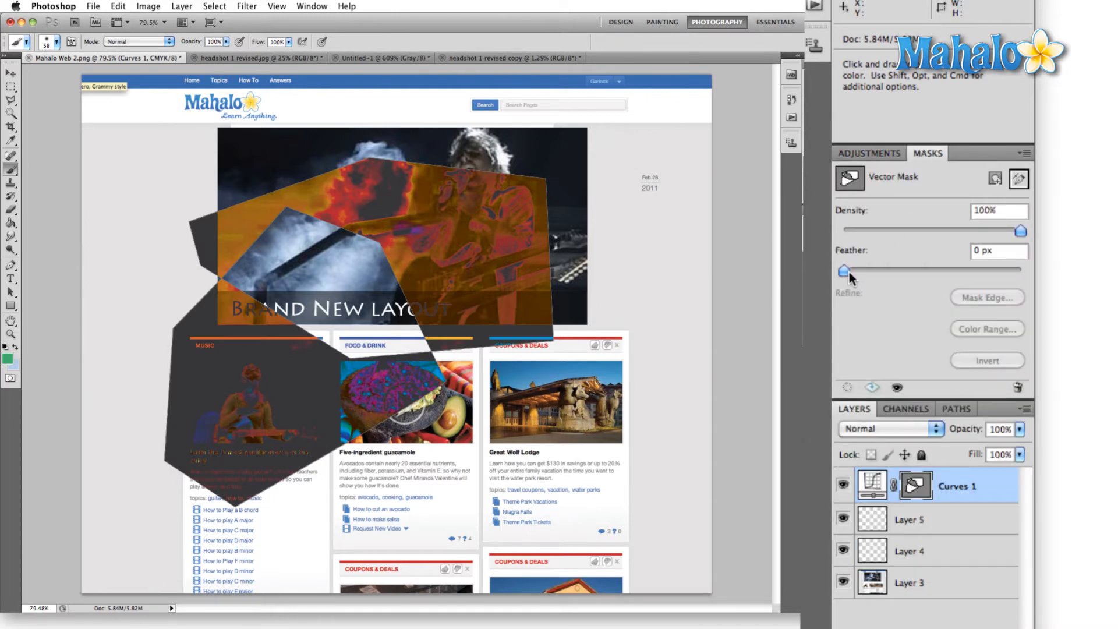
pyautogui.moveTo(851, 272); pyautogui.dragTo(878, 271)
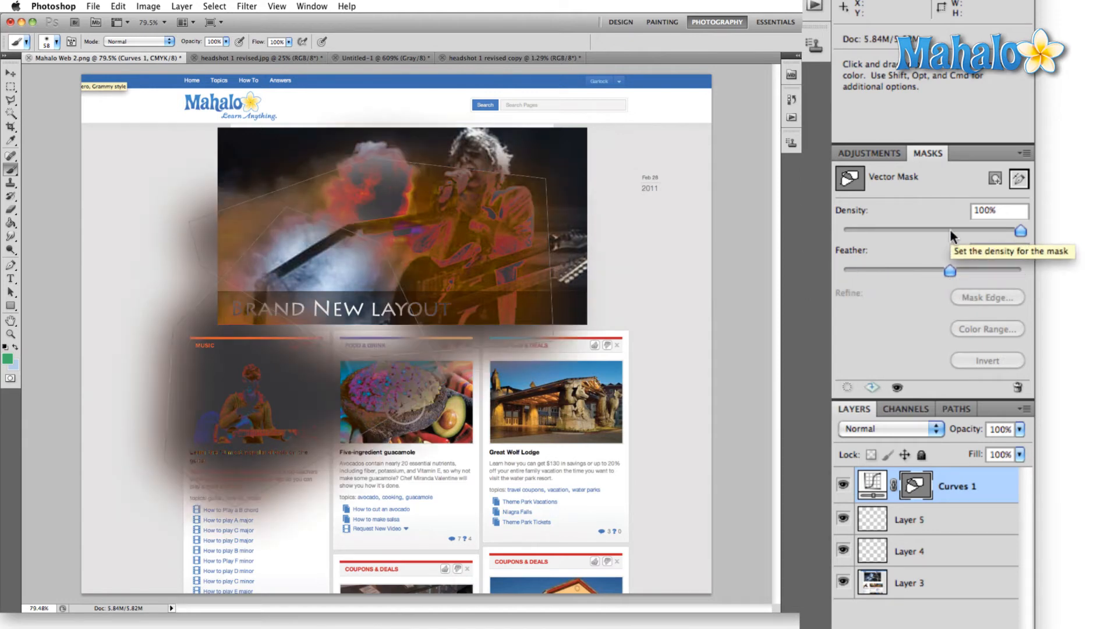
pyautogui.moveTo(1021, 229); pyautogui.dragTo(898, 230)
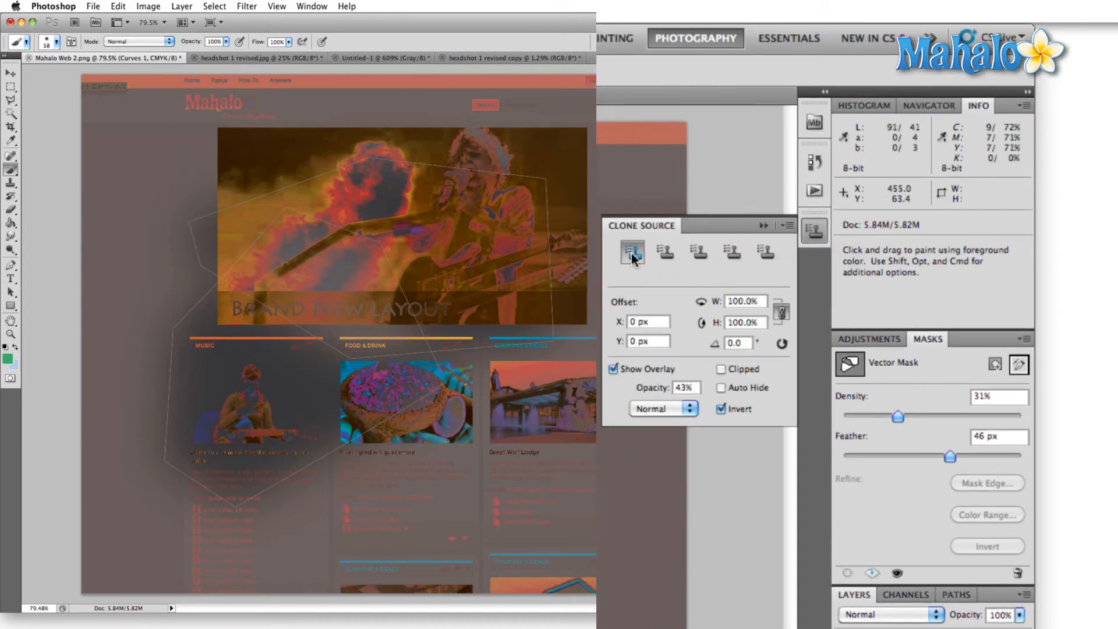
pyautogui.moveTo(630, 252)
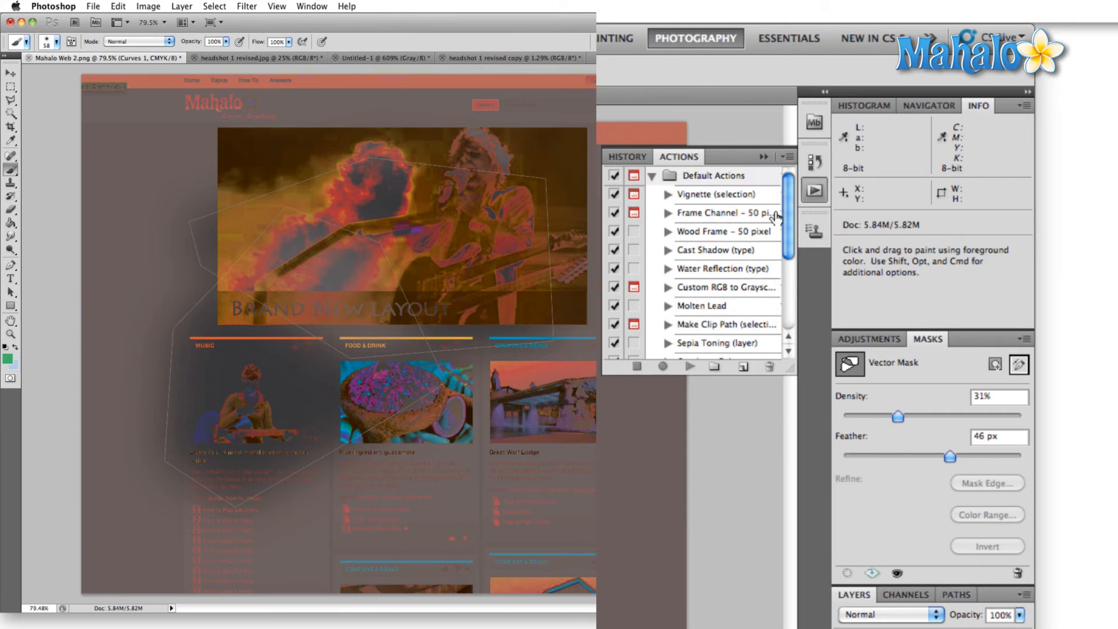
# Step: Scroll down through the Default Actions set in the Actions panel
pyautogui.scroll(-3)
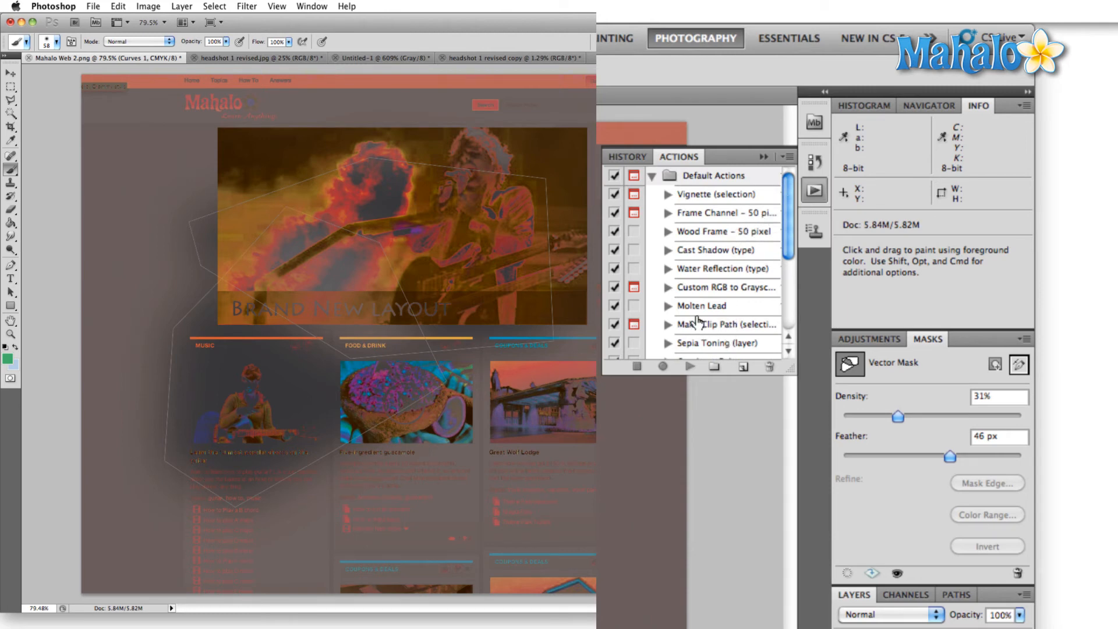
pyautogui.moveTo(696, 323)
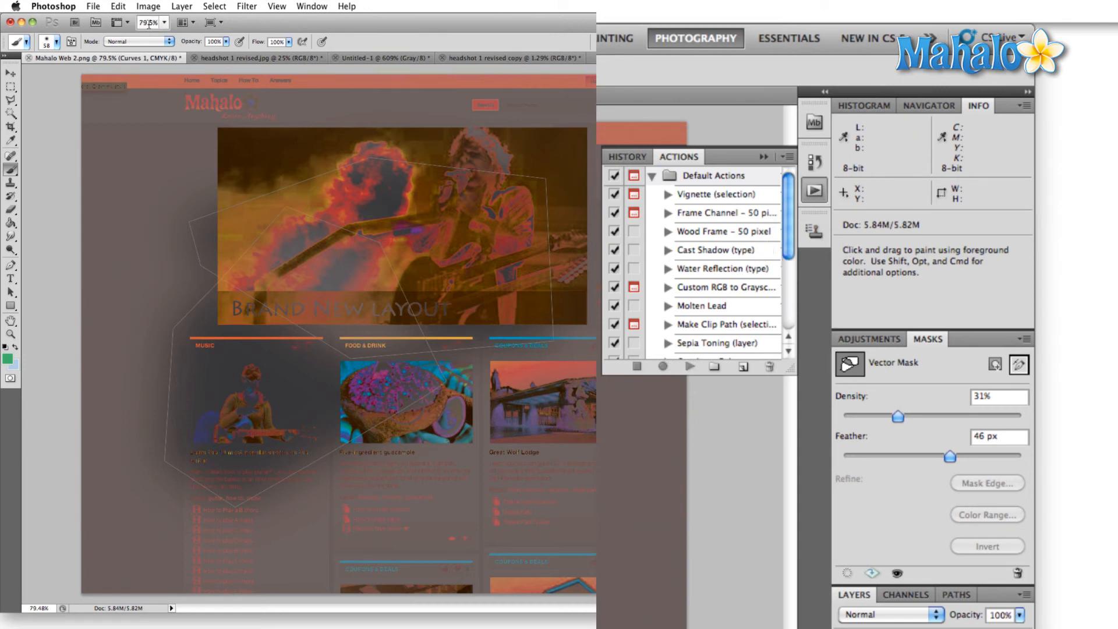
pyautogui.click(93, 6)
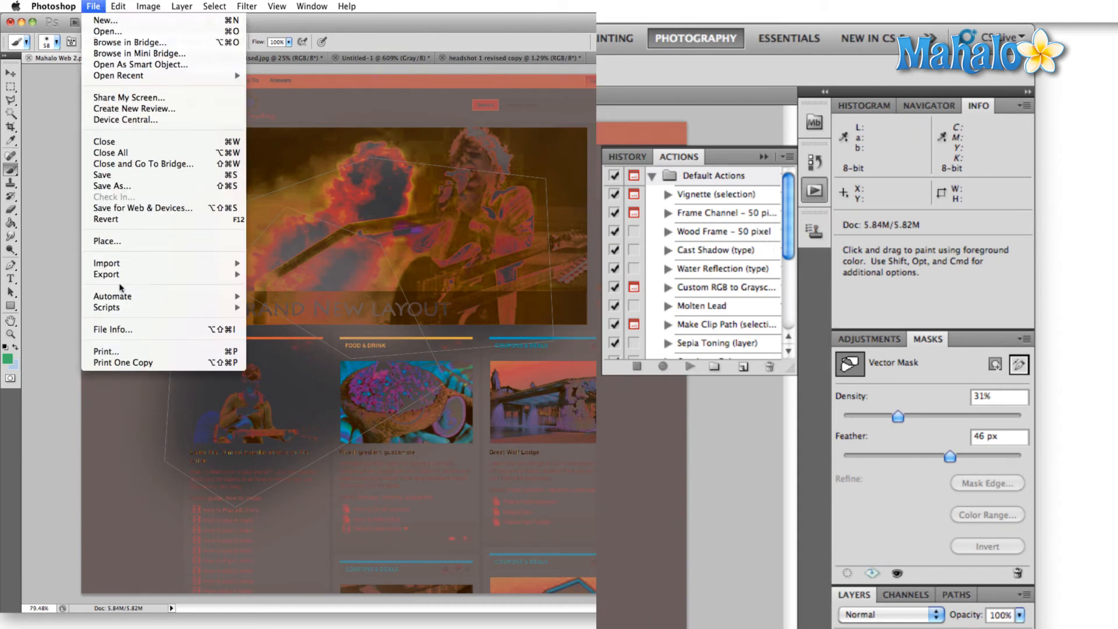
pyautogui.moveTo(106, 273)
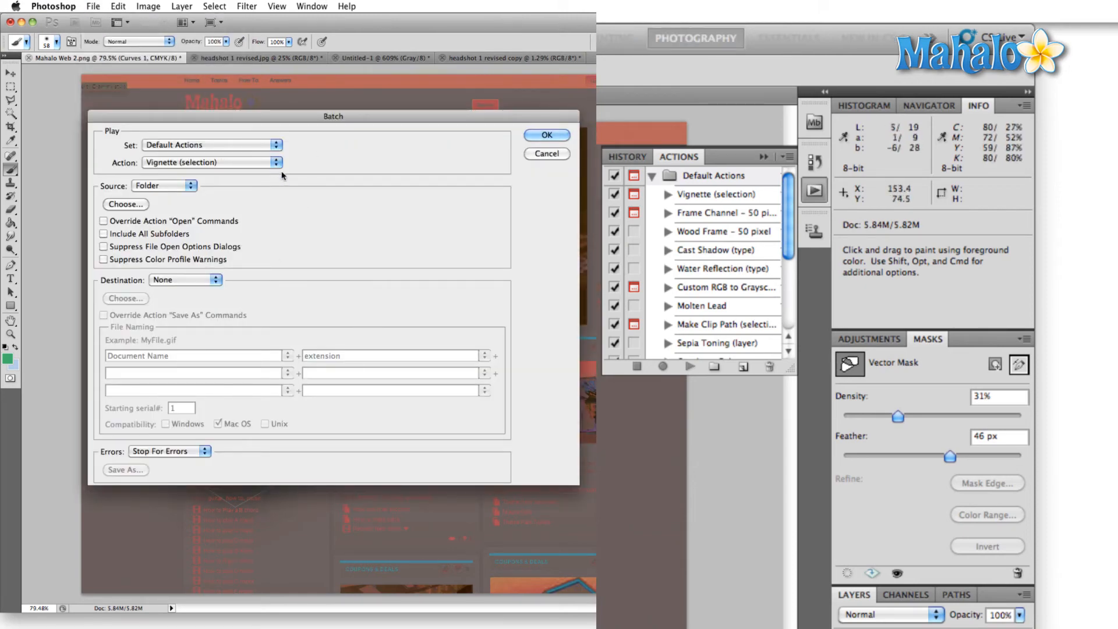
pyautogui.click(211, 162)
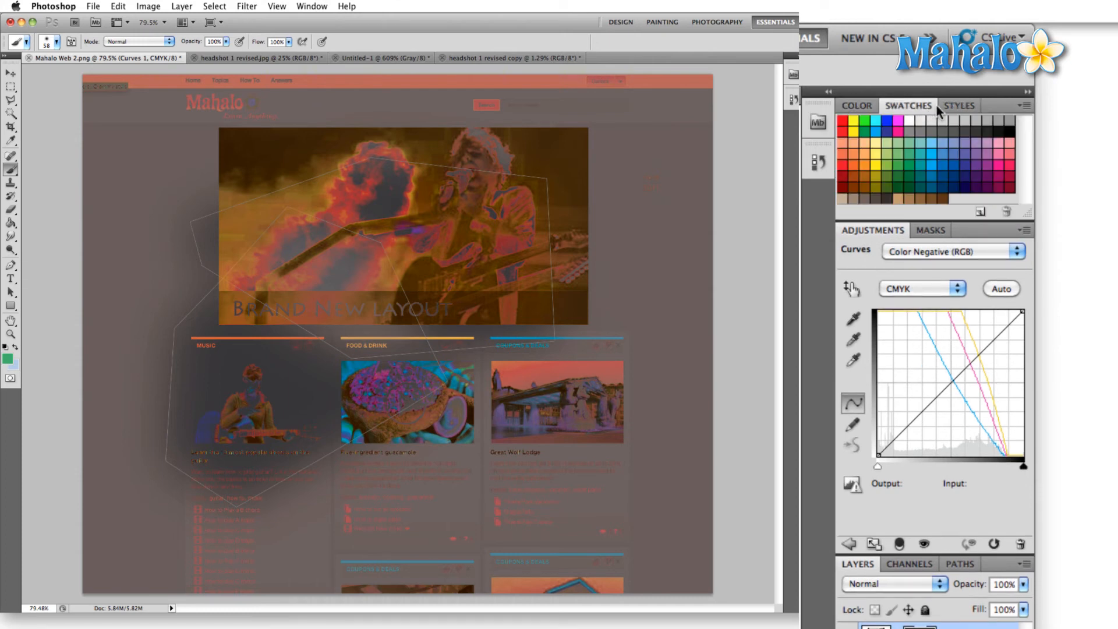
# Step: Show the Styles presets, browse the Window panel list, and revert the layout to its original state
pyautogui.click(959, 106)
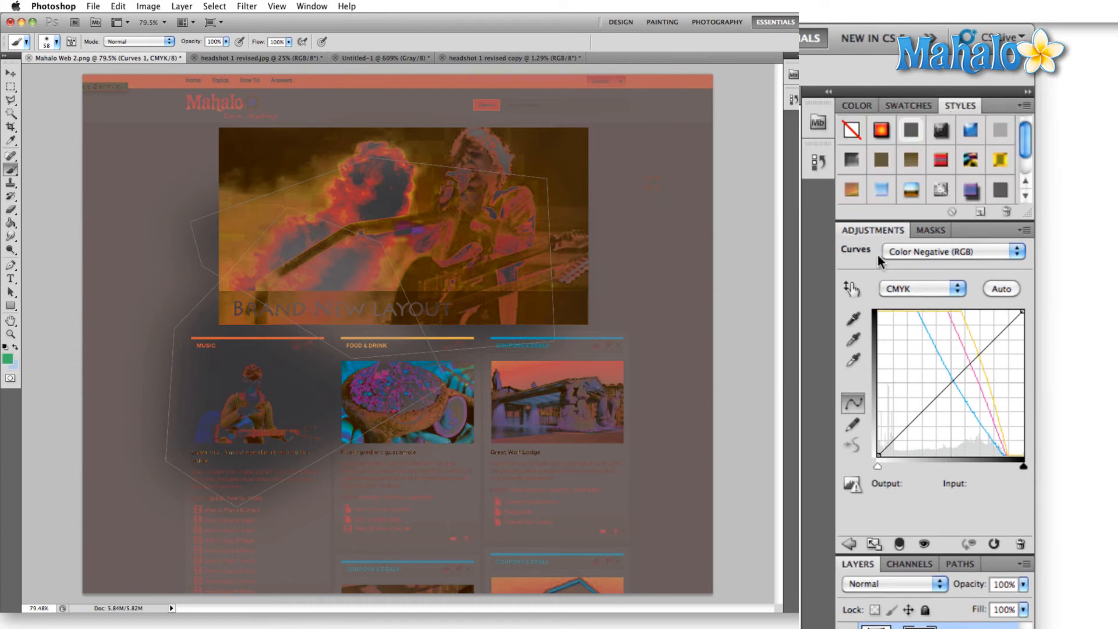
pyautogui.click(930, 230)
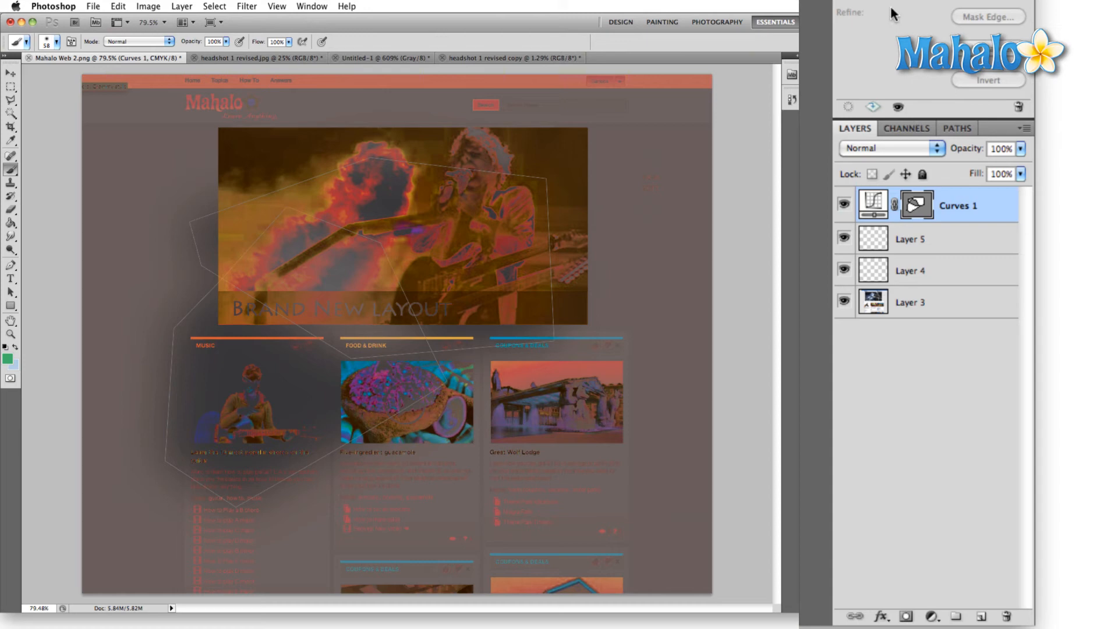
pyautogui.click(311, 6)
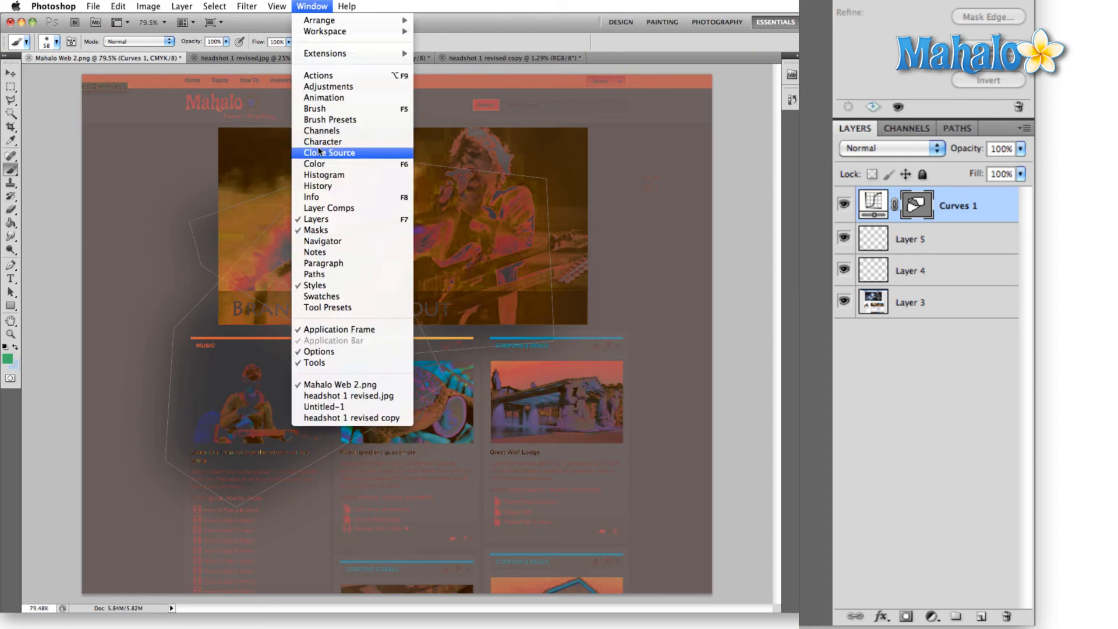
pyautogui.moveTo(318, 76)
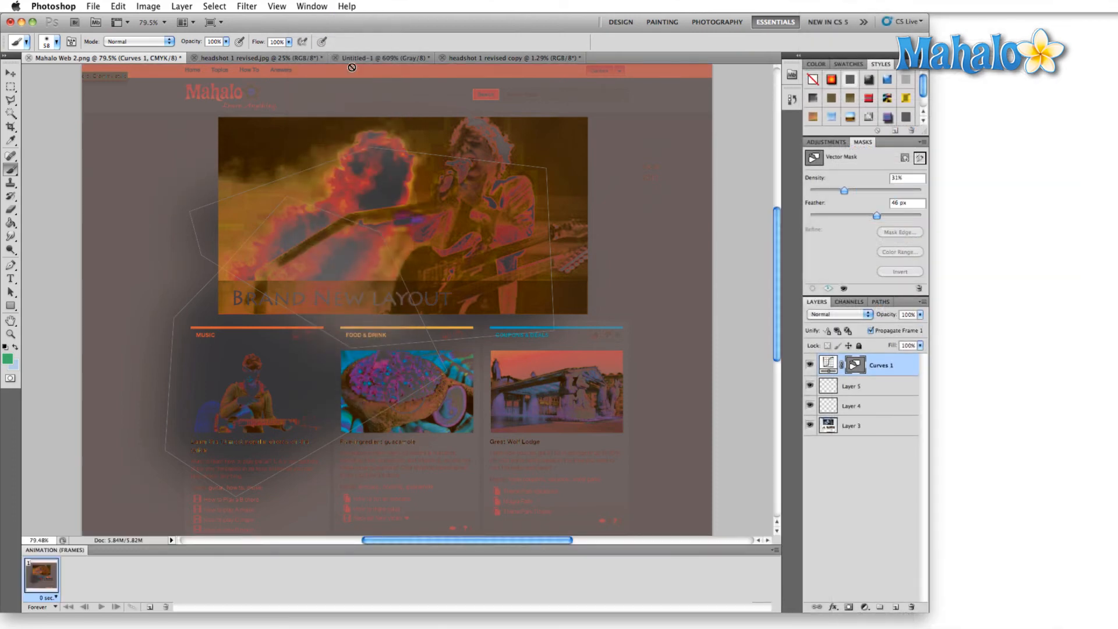
pyautogui.click(311, 6)
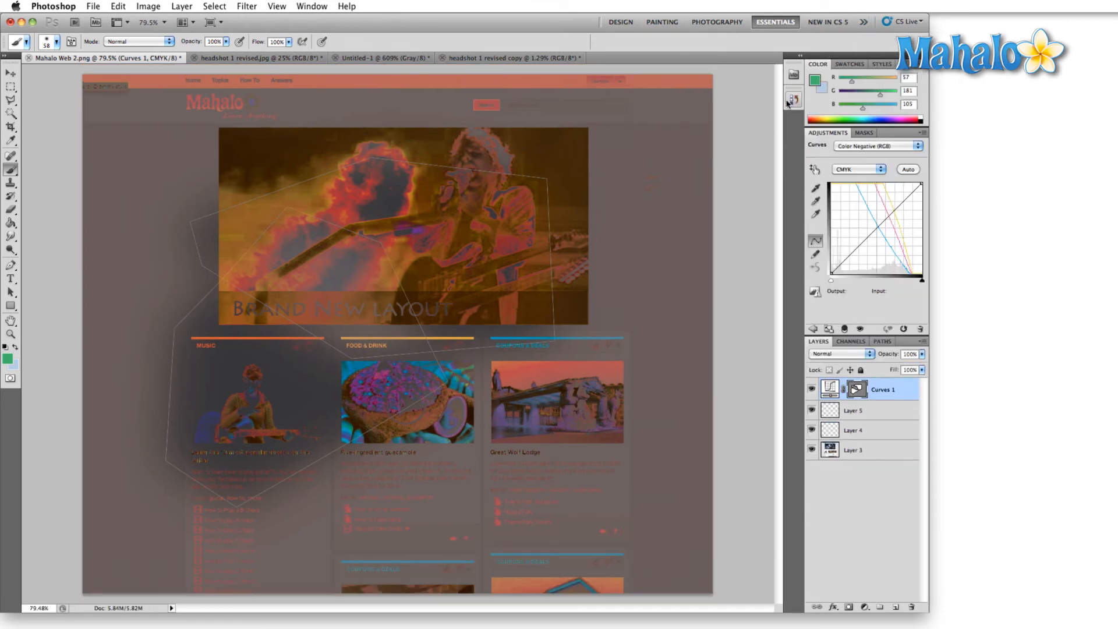
pyautogui.click(794, 99)
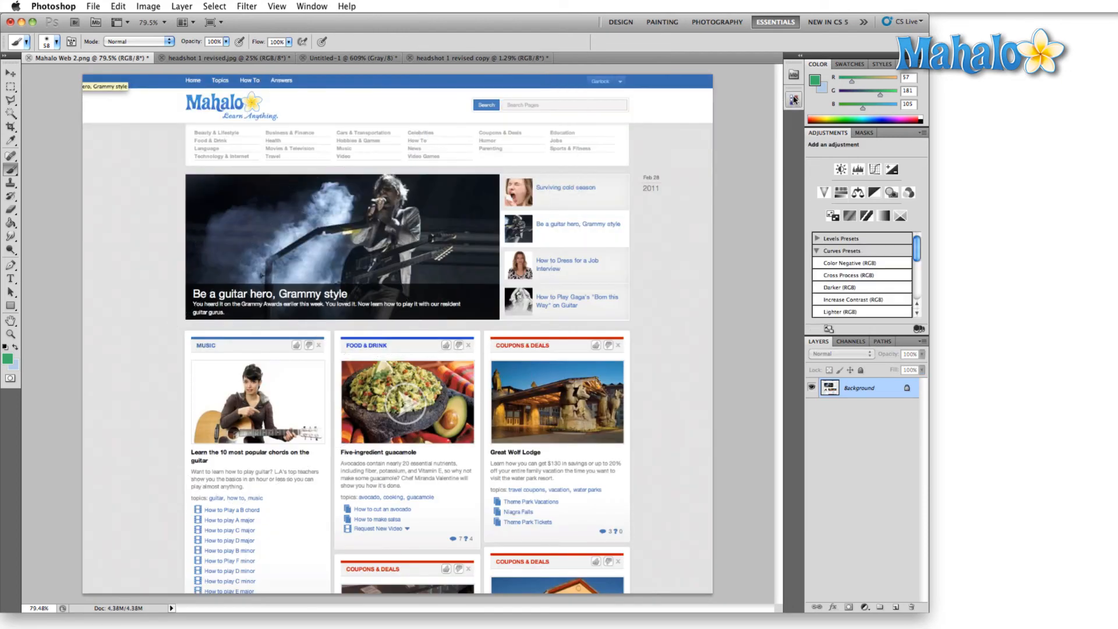
pyautogui.moveTo(827, 21)
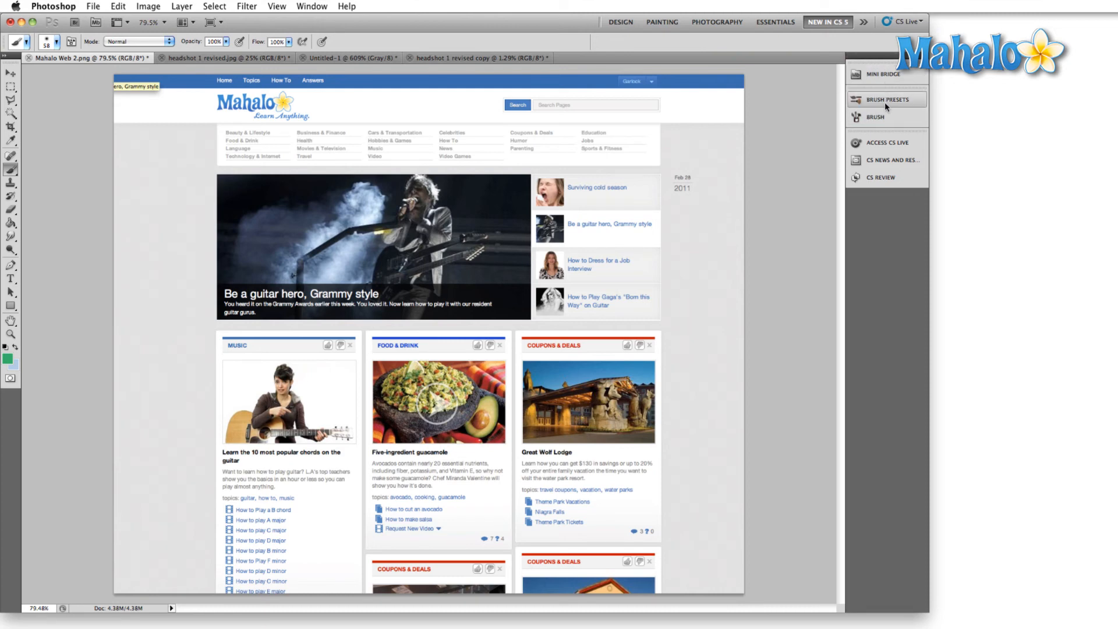
# Step: Browse the Brush Presets panel, then show and close Mini Bridge in the New in CS5 workspace
pyautogui.click(887, 99)
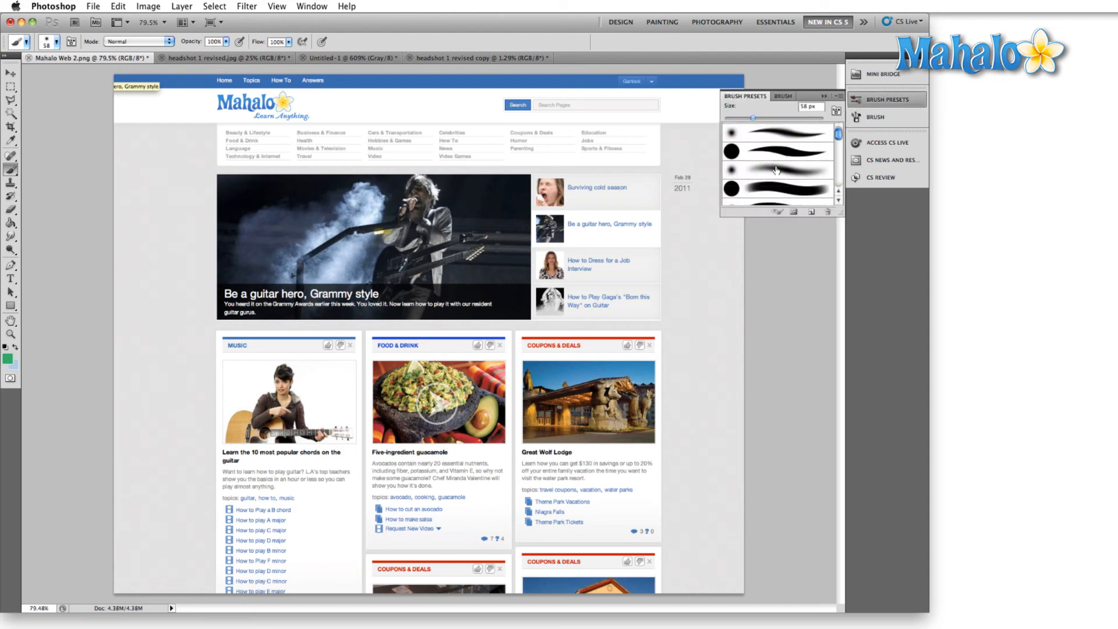
pyautogui.scroll(-3)
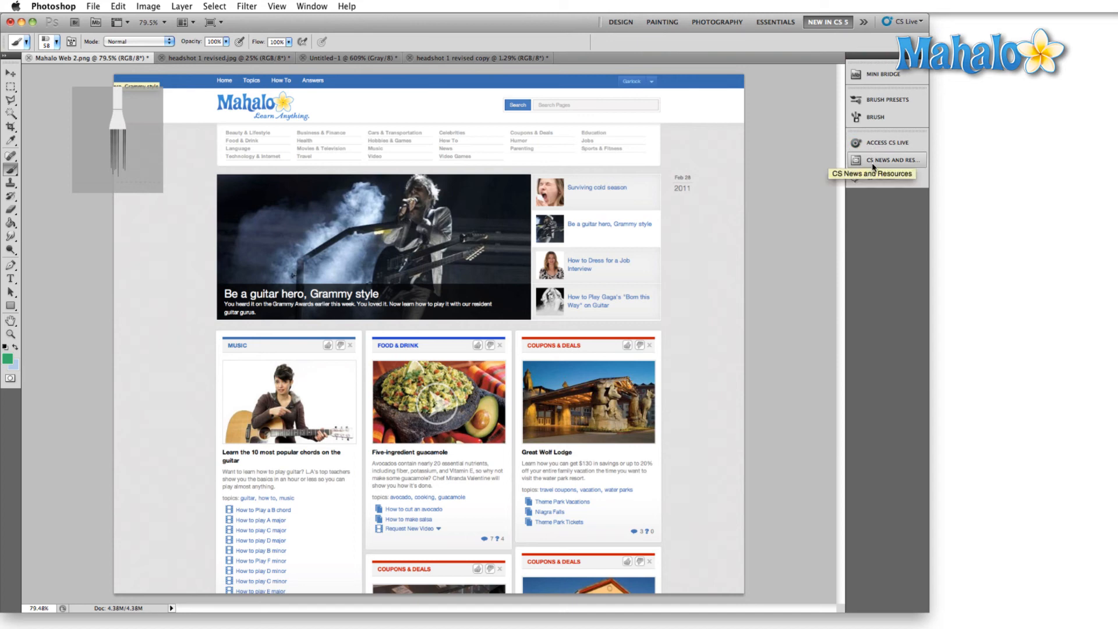
pyautogui.moveTo(875, 178)
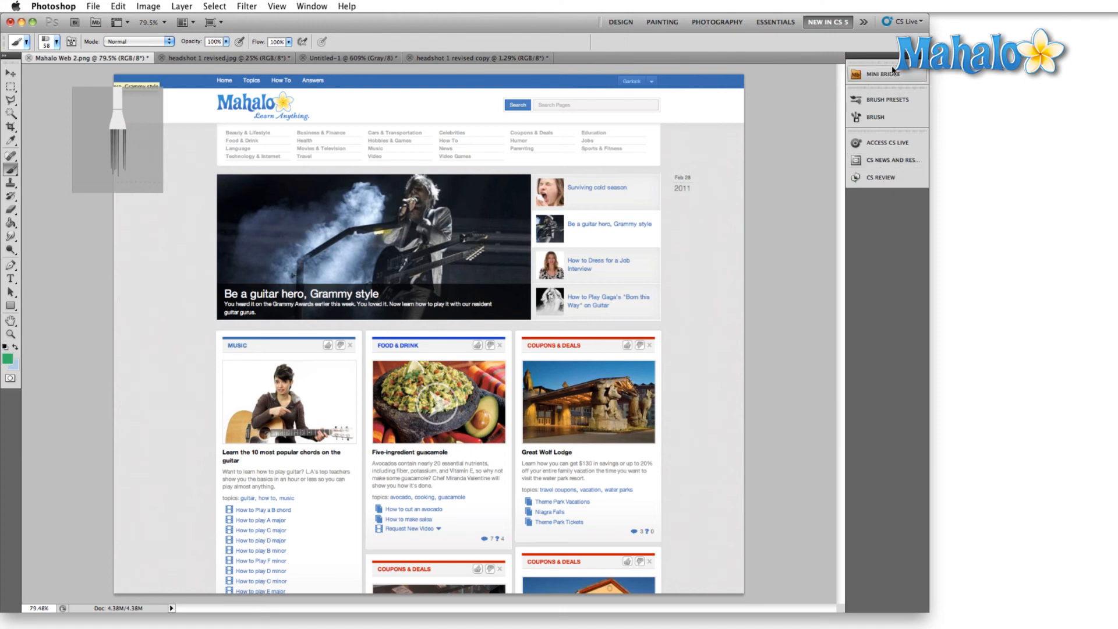
pyautogui.moveTo(882, 72)
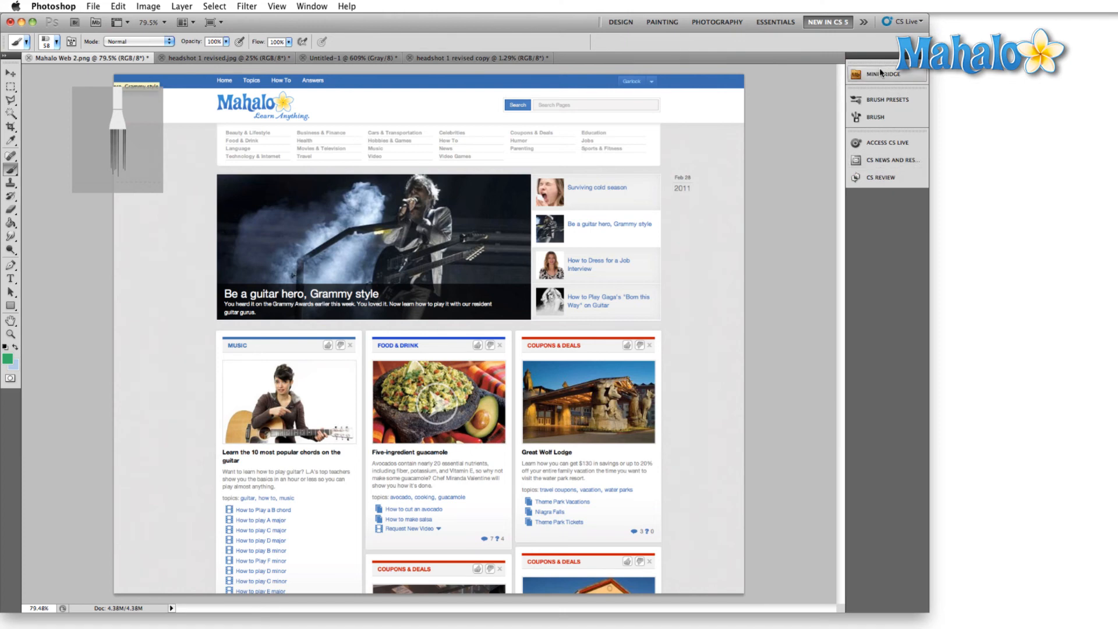
pyautogui.click(887, 74)
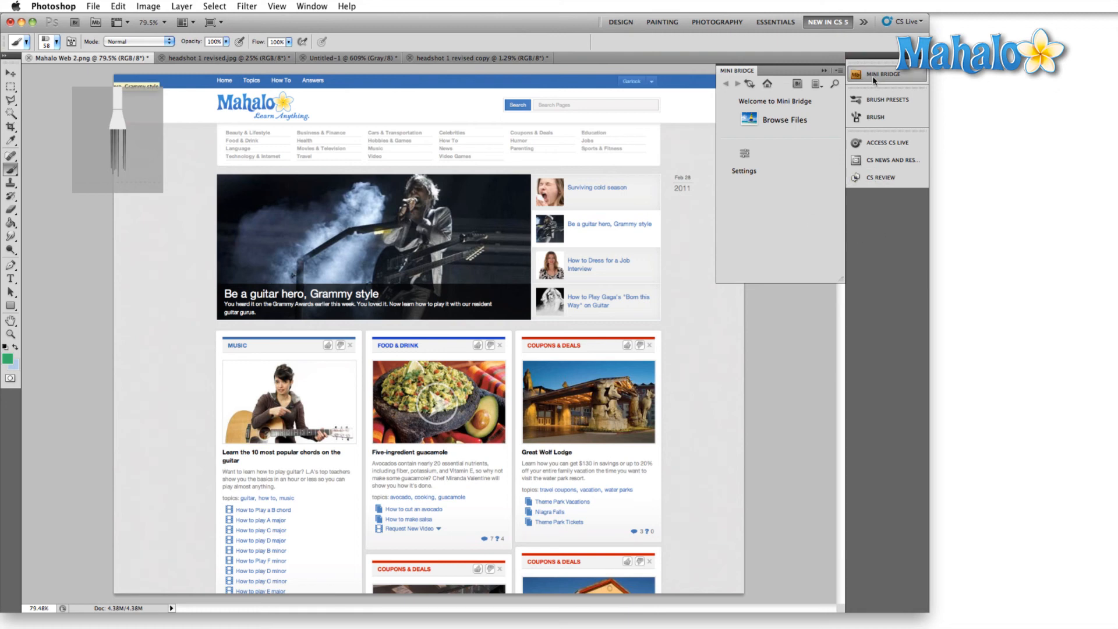
pyautogui.click(775, 21)
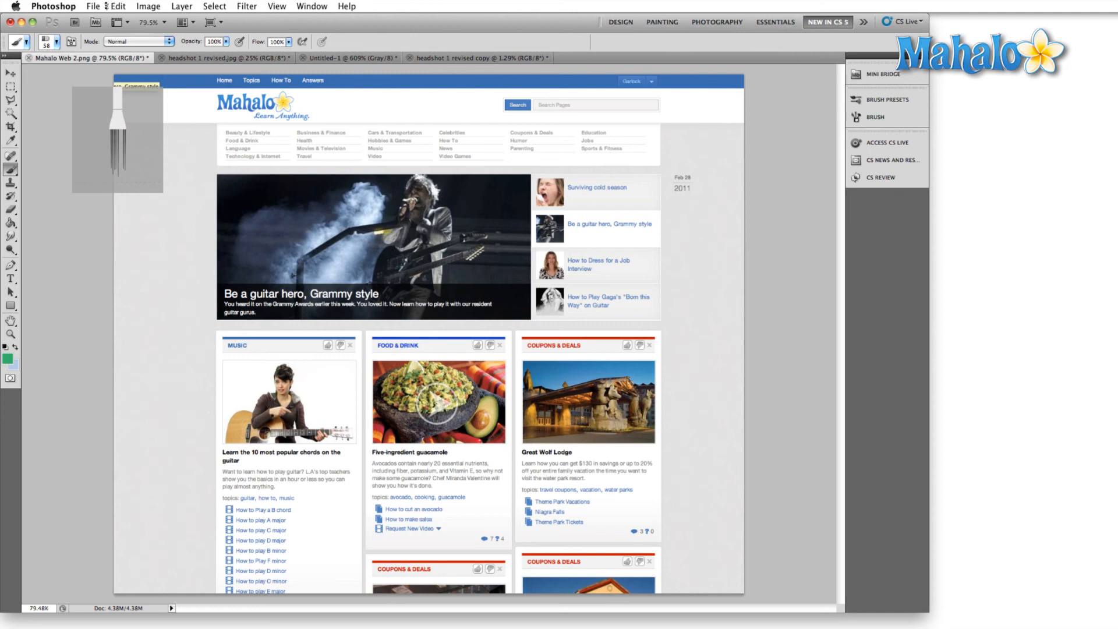
pyautogui.click(148, 6)
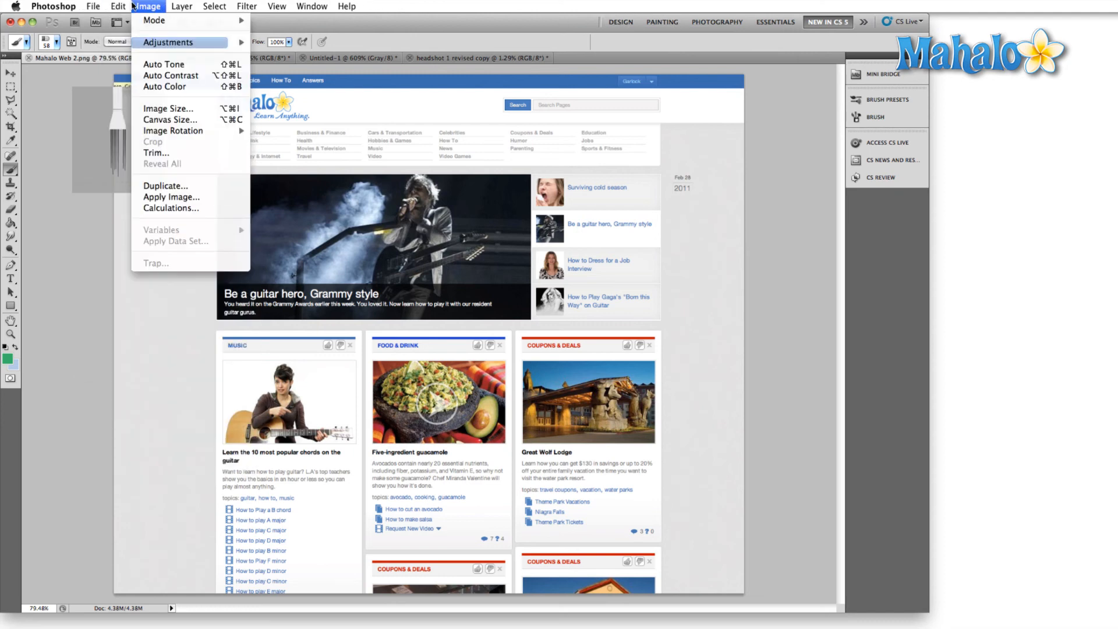
pyautogui.click(168, 42)
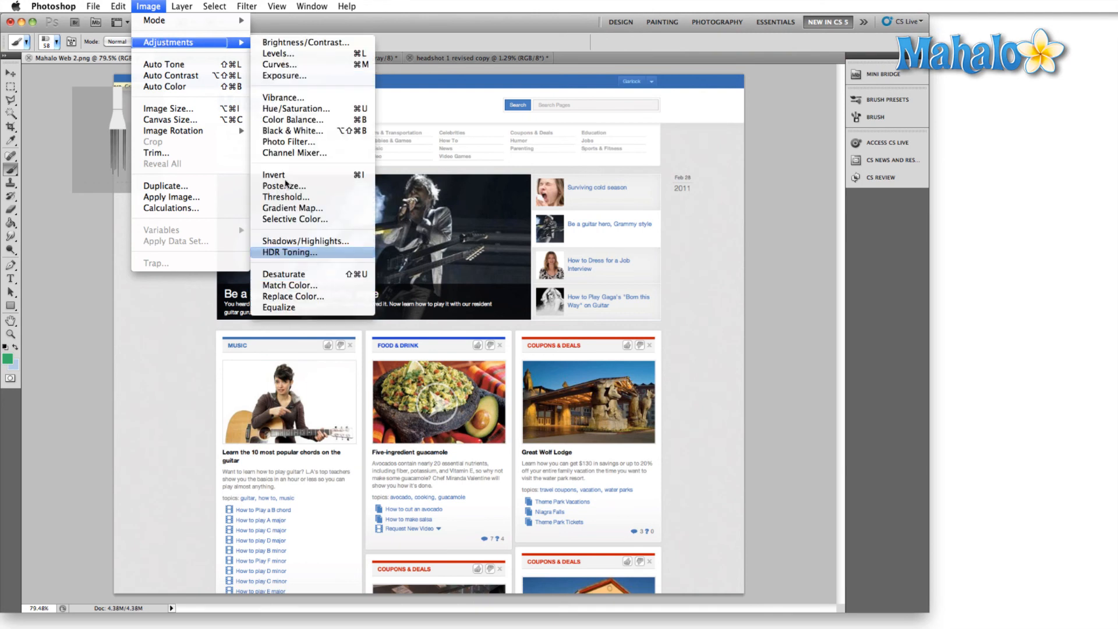
pyautogui.click(312, 6)
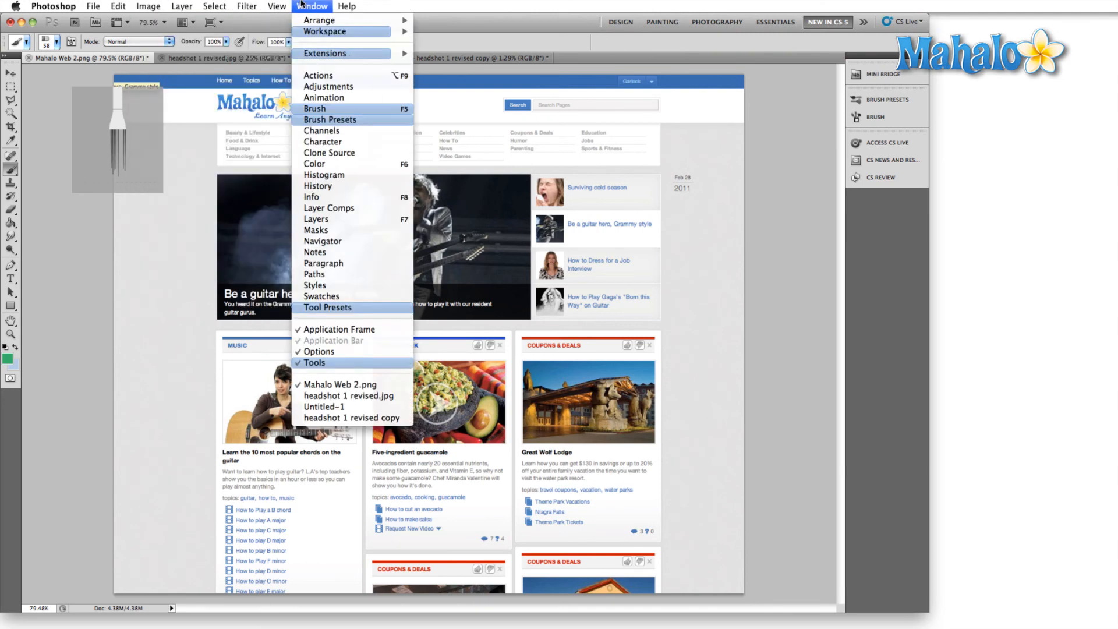
pyautogui.moveTo(325, 32)
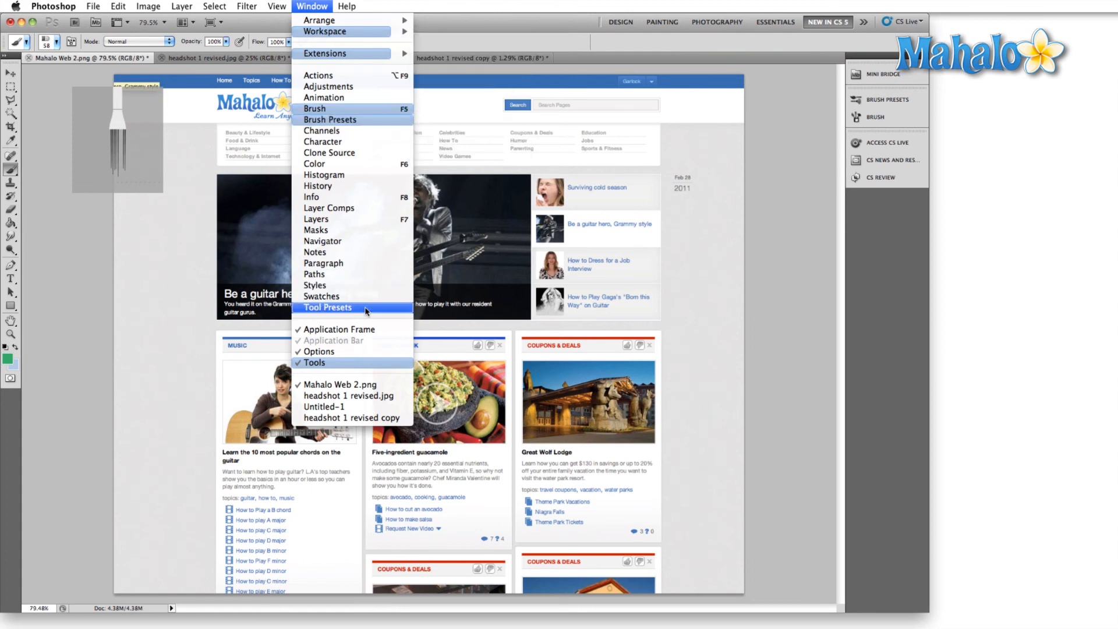
pyautogui.click(247, 7)
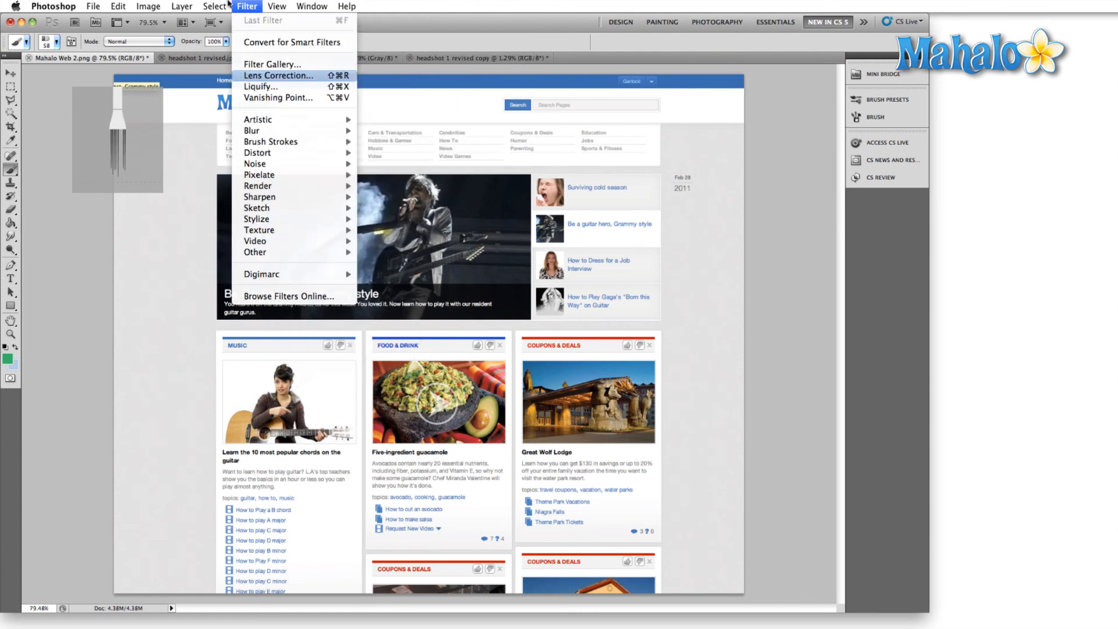
pyautogui.click(118, 7)
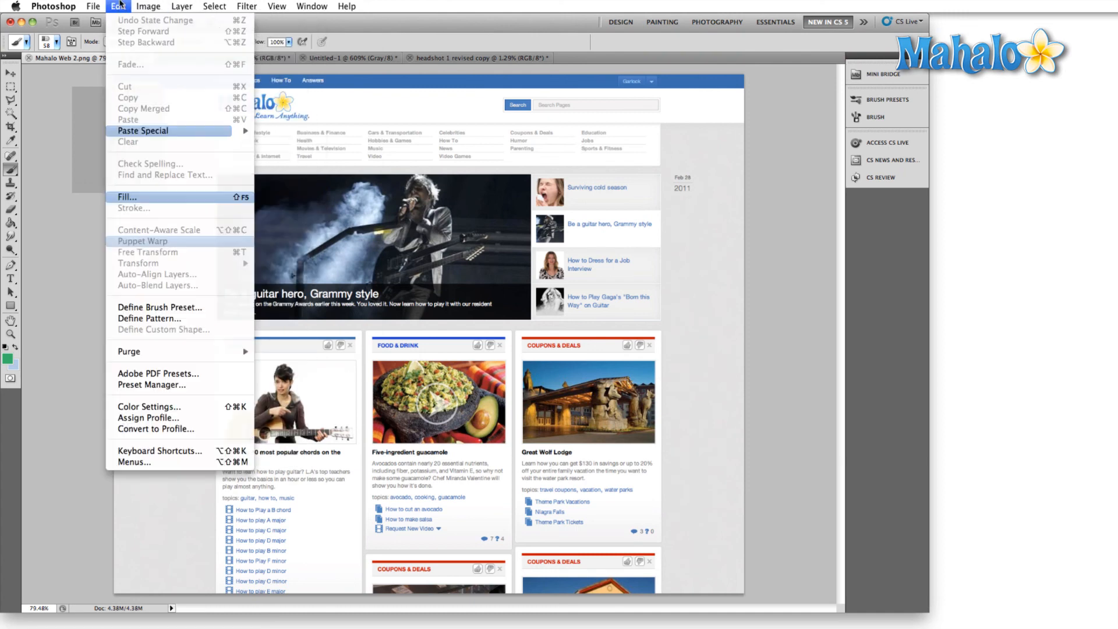
pyautogui.click(148, 6)
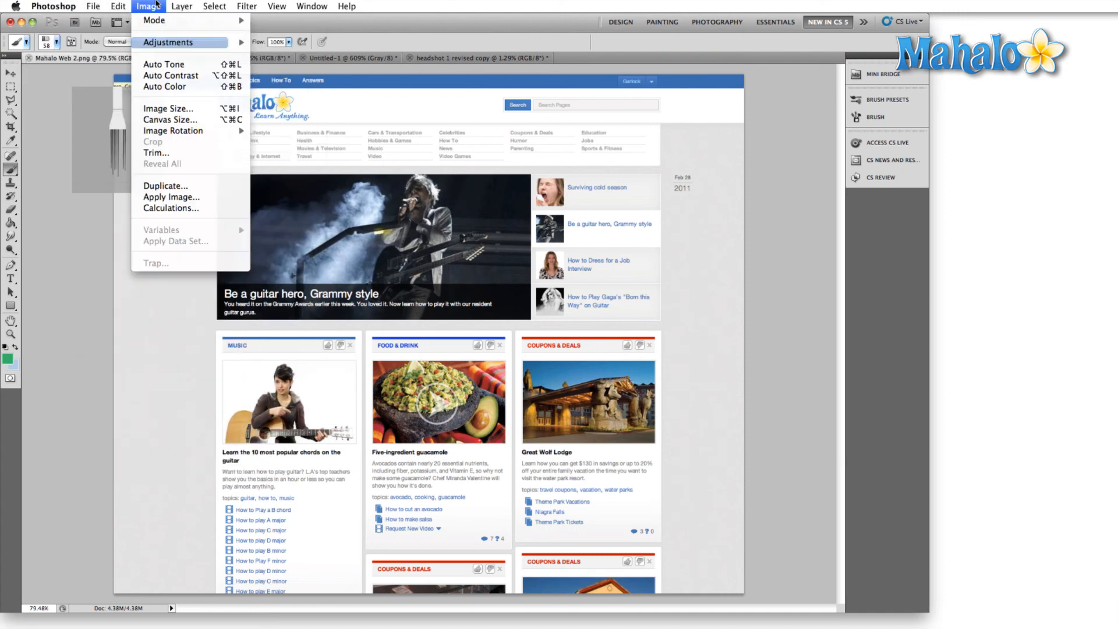
pyautogui.click(312, 5)
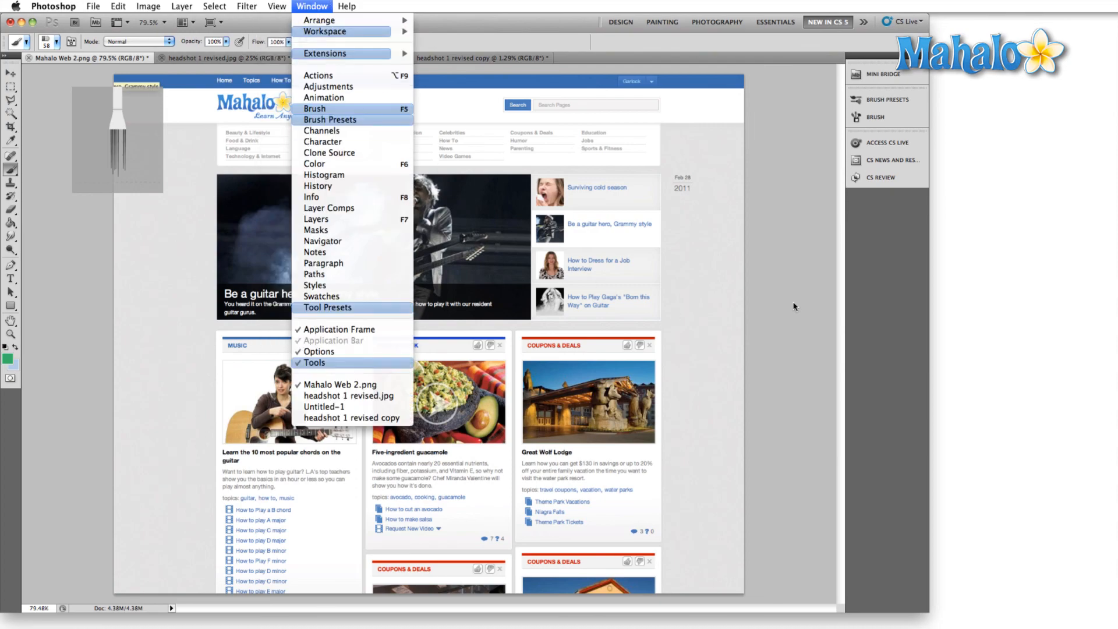